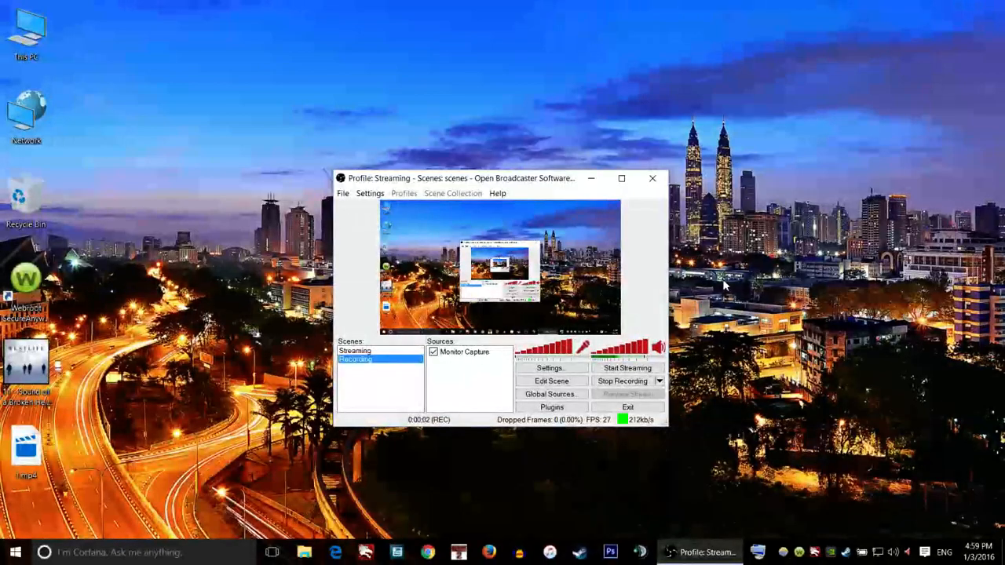
mouse_move(549, 275)
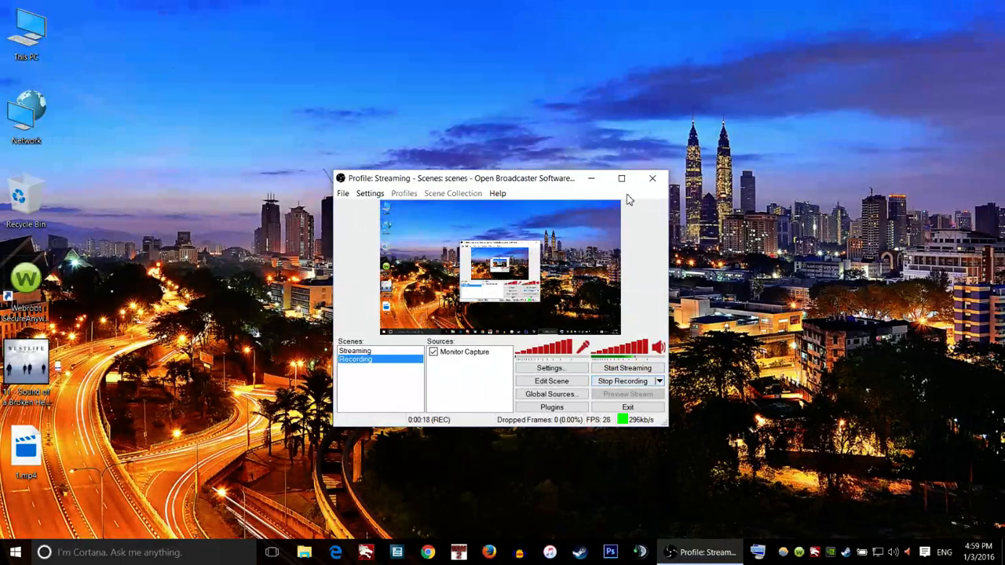
mouse_move(589, 179)
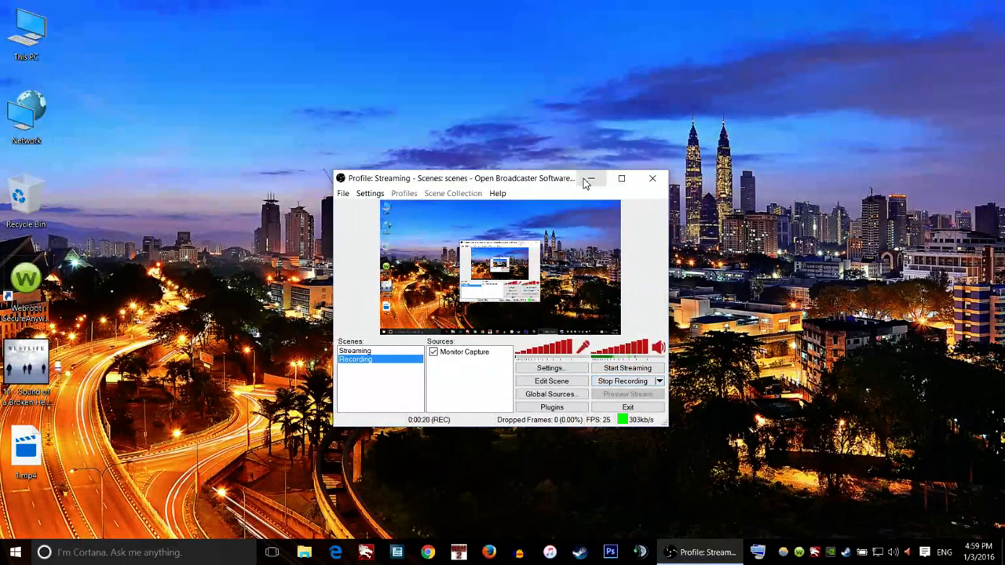
mouse_move(589, 178)
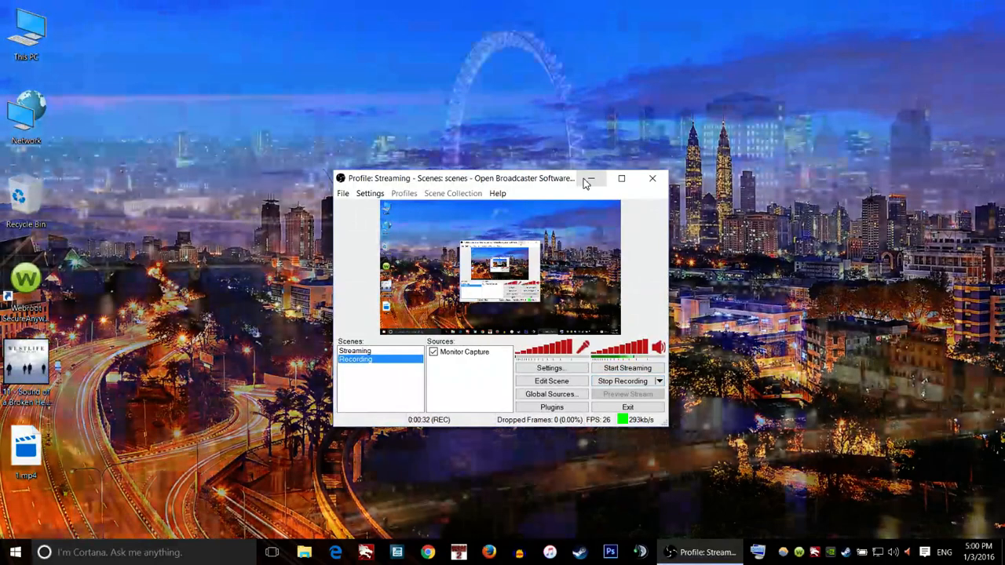
Step: Minimize OBS and open Personalize from the desktop's right-click menu
left_click(590, 178)
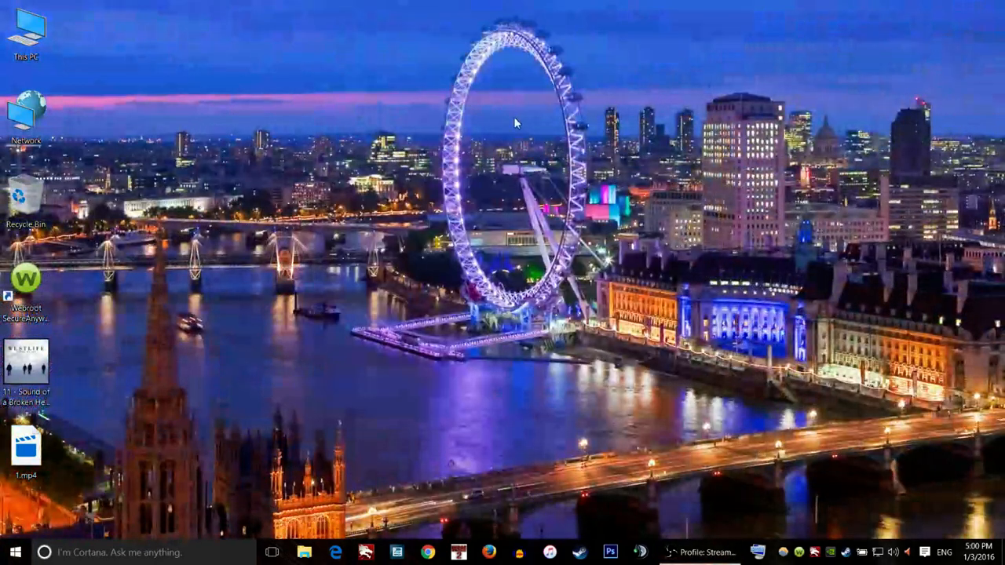
right_click(517, 122)
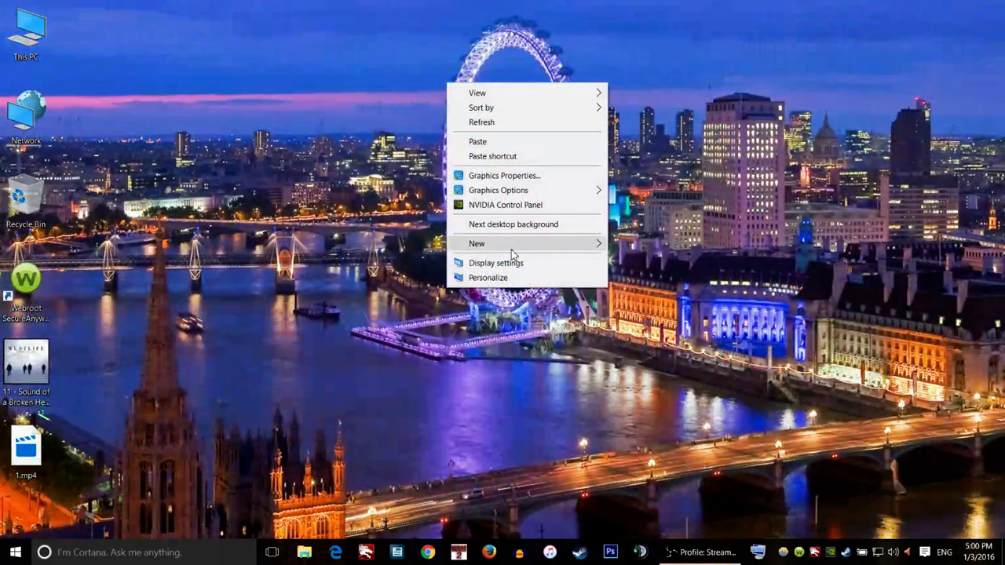
mouse_move(473, 283)
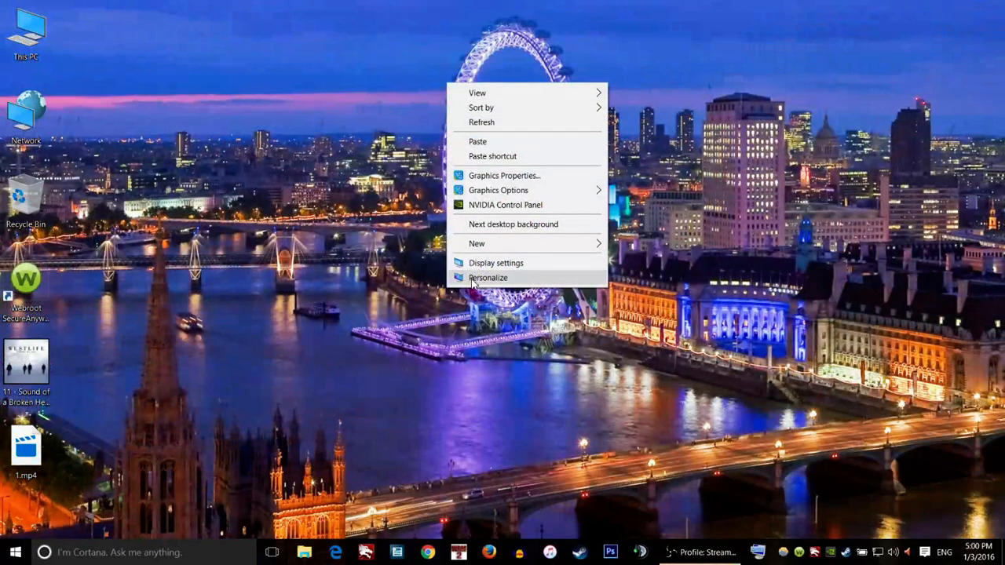
mouse_move(533, 289)
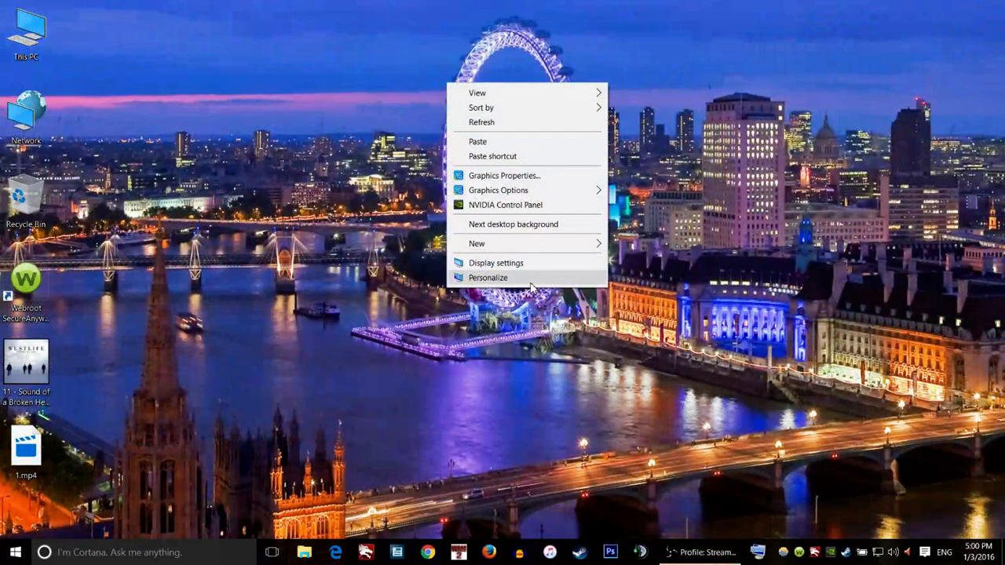
left_click(495, 262)
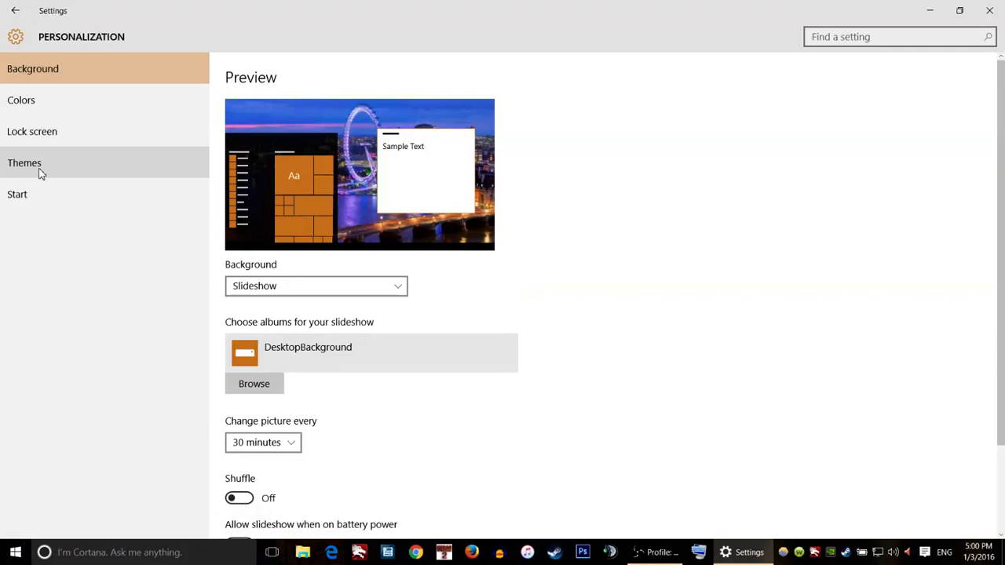
Step: Open Desktop icon settings from the Themes page in Settings
left_click(24, 162)
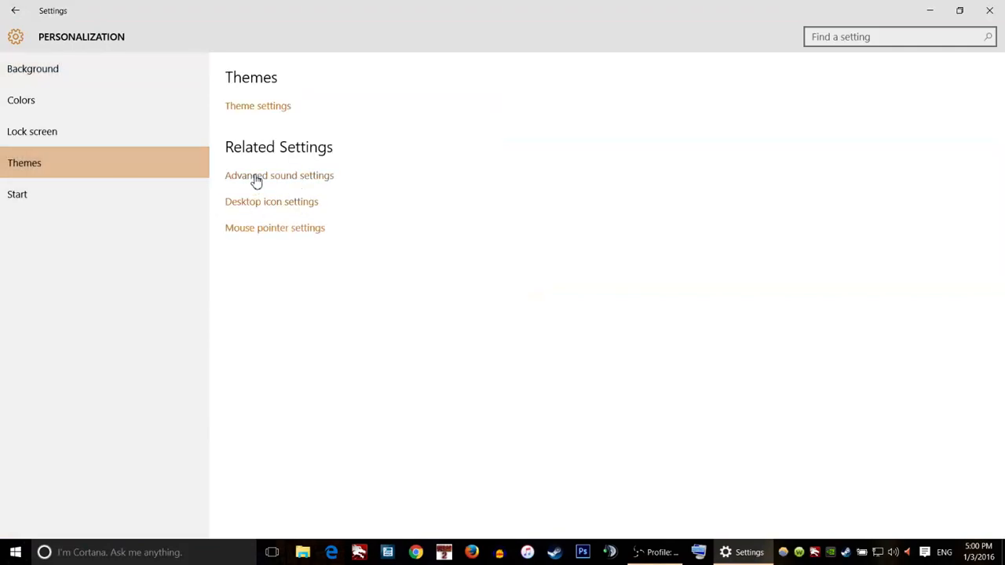
mouse_move(311, 207)
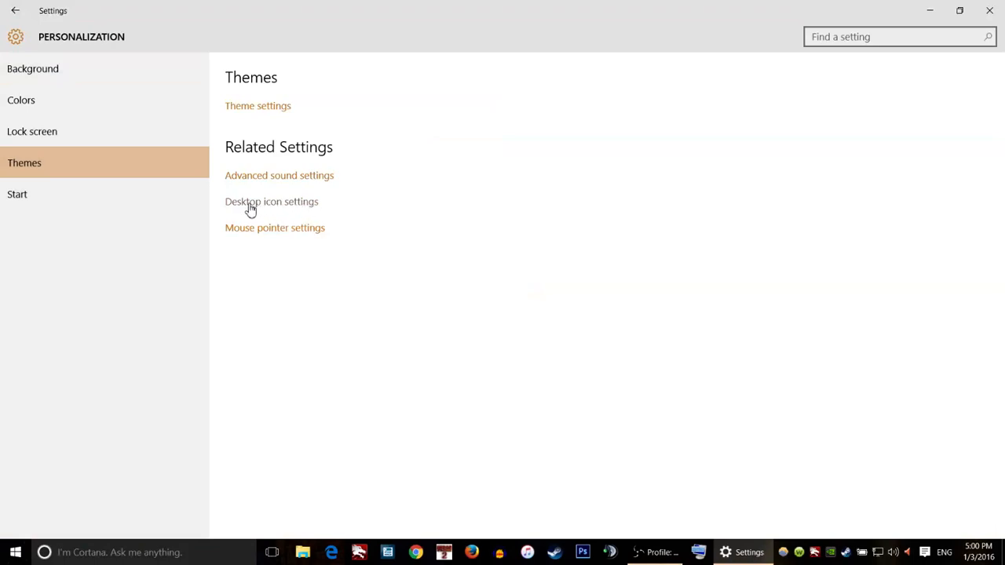
left_click(271, 201)
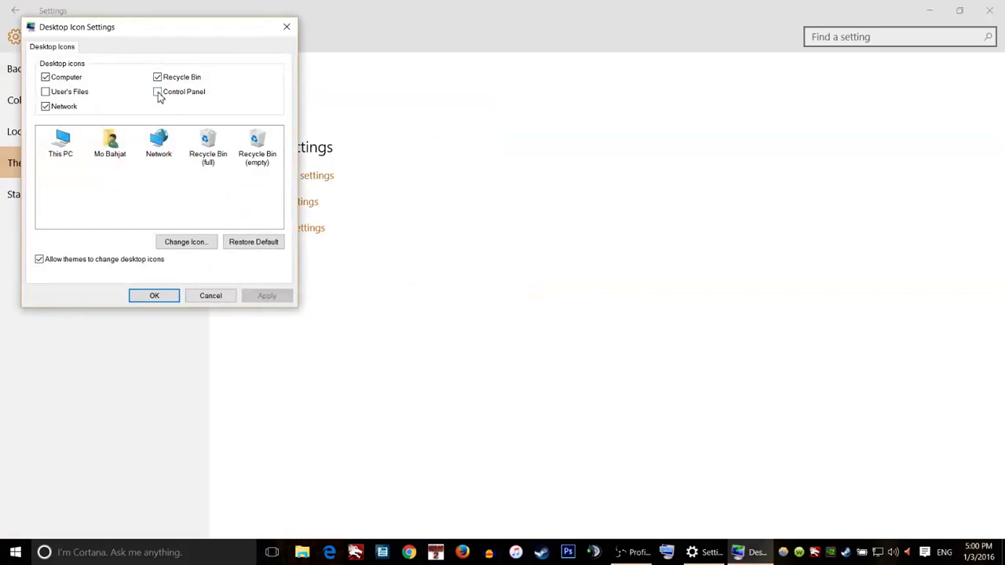
Step: Enable the Control Panel desktop icon, then apply and confirm
left_click(157, 91)
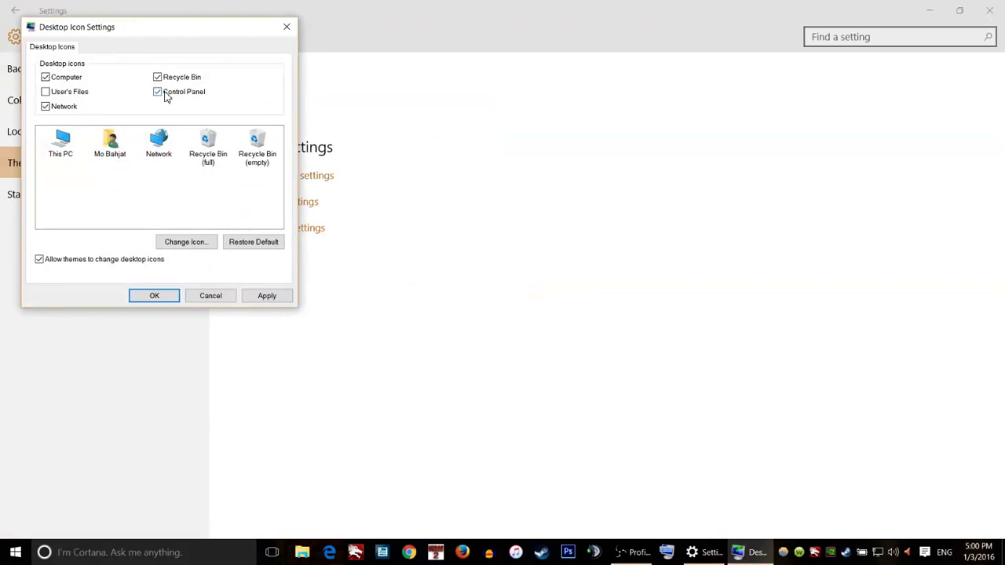
mouse_move(203, 97)
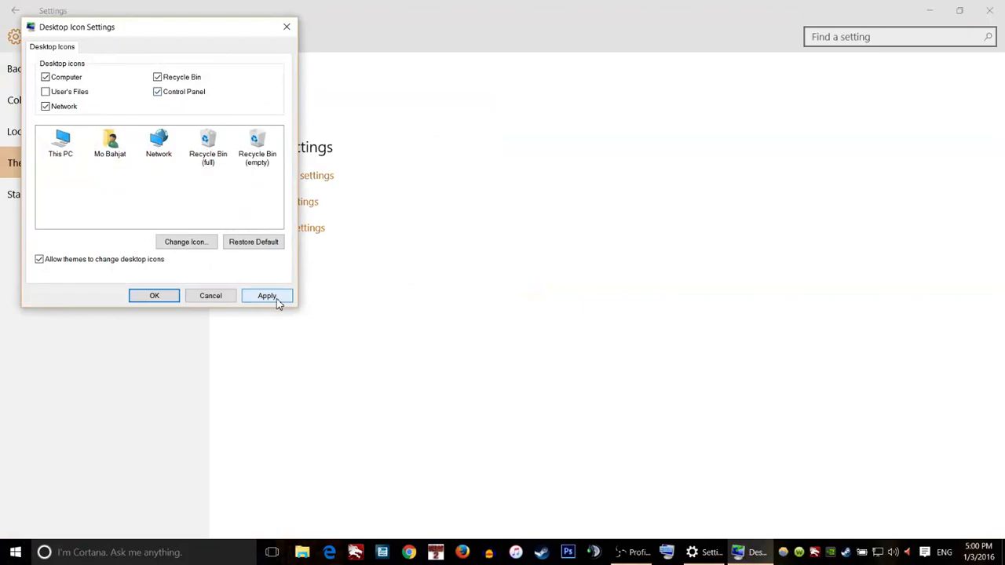
left_click(267, 297)
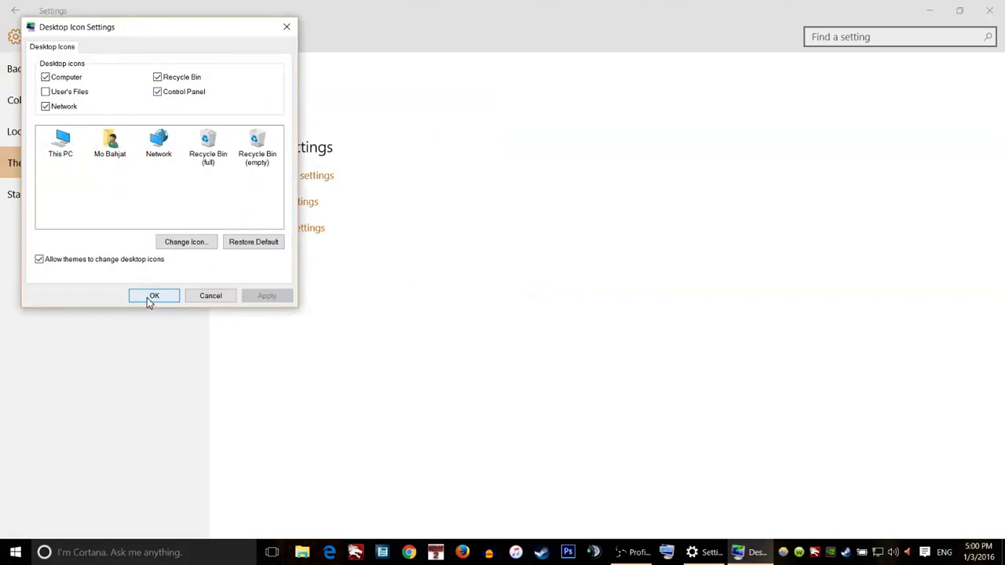
left_click(154, 296)
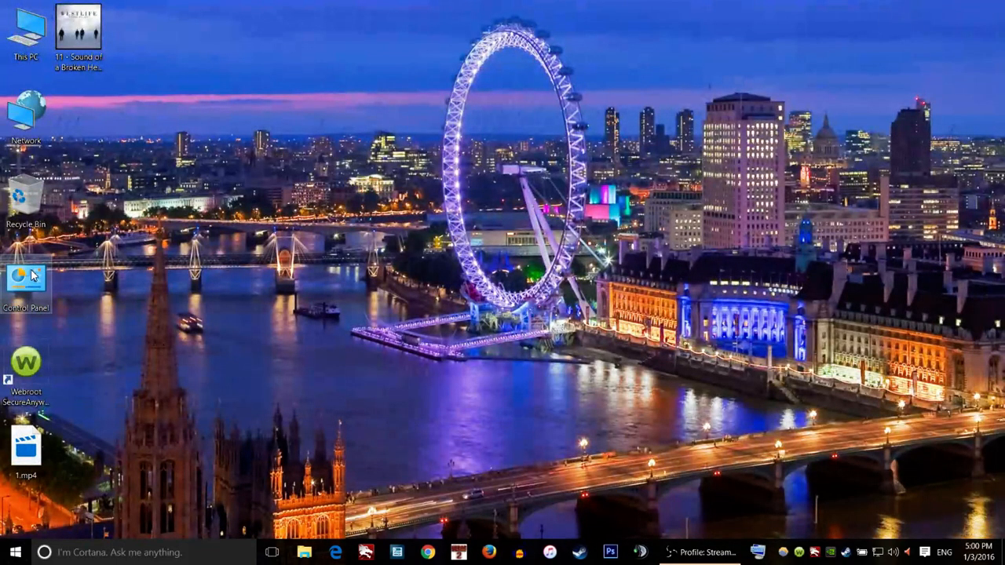
Step: Open Control Panel from the desktop and launch File Explorer Options
double_click(26, 278)
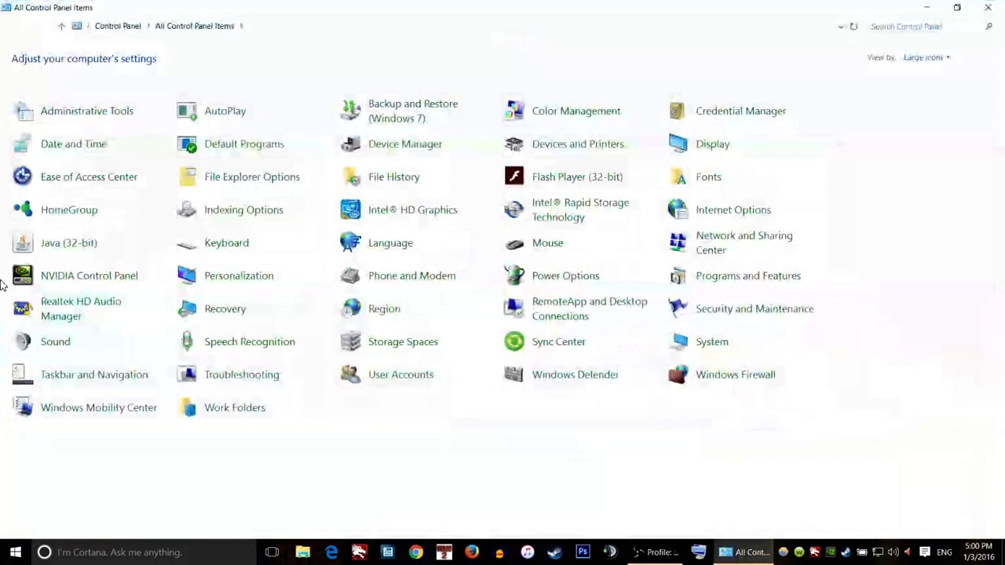
mouse_move(251, 176)
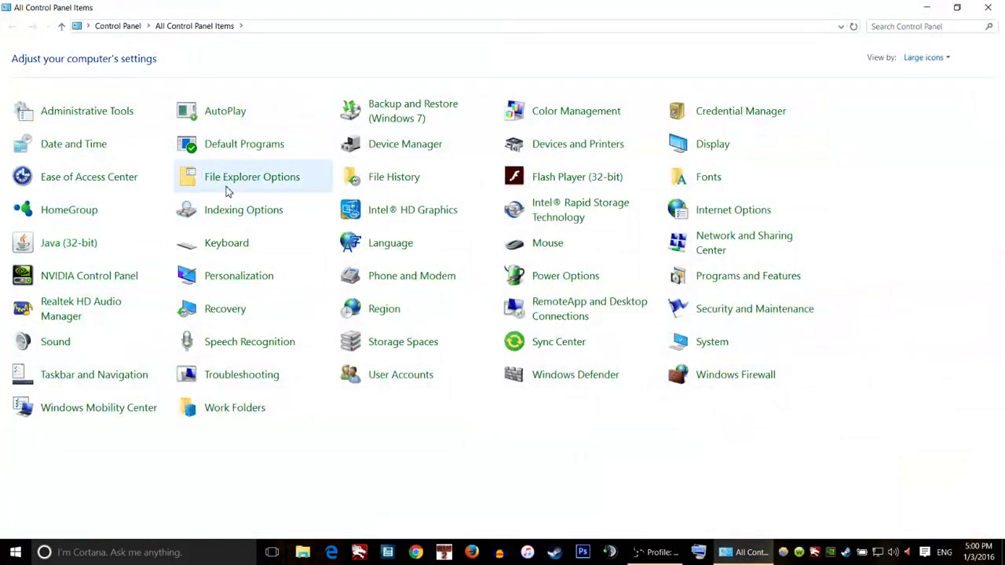
mouse_move(256, 189)
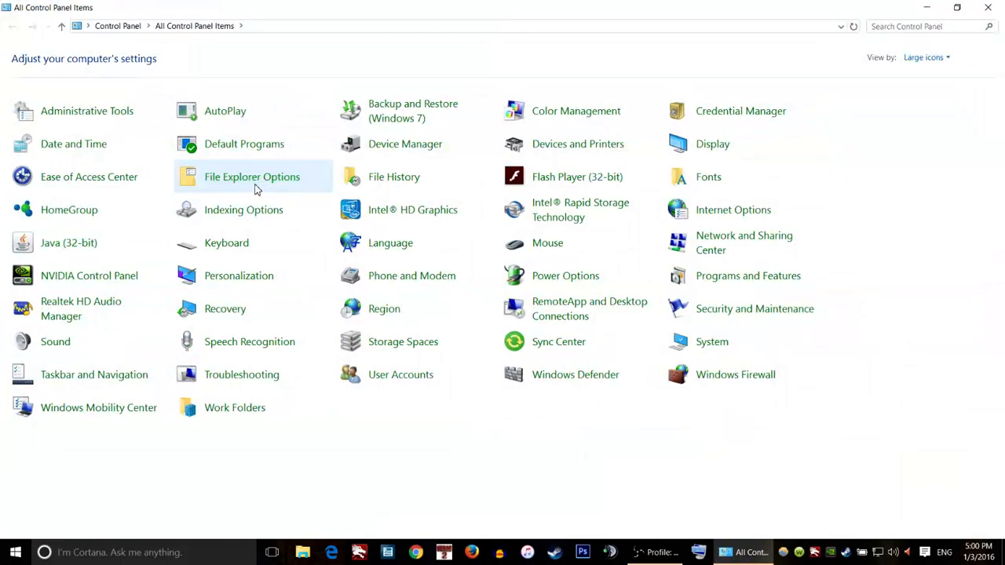
mouse_move(263, 186)
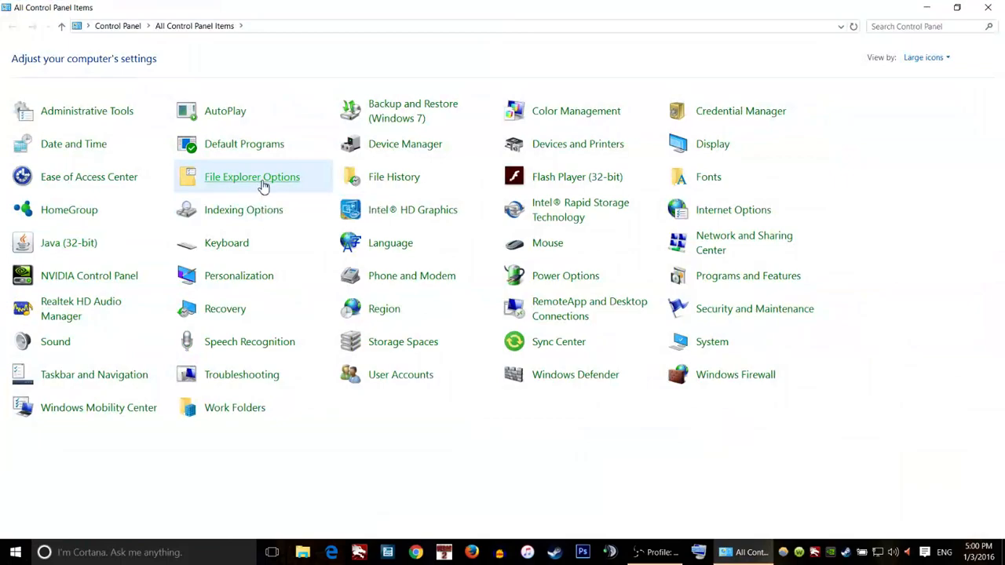
left_click(251, 177)
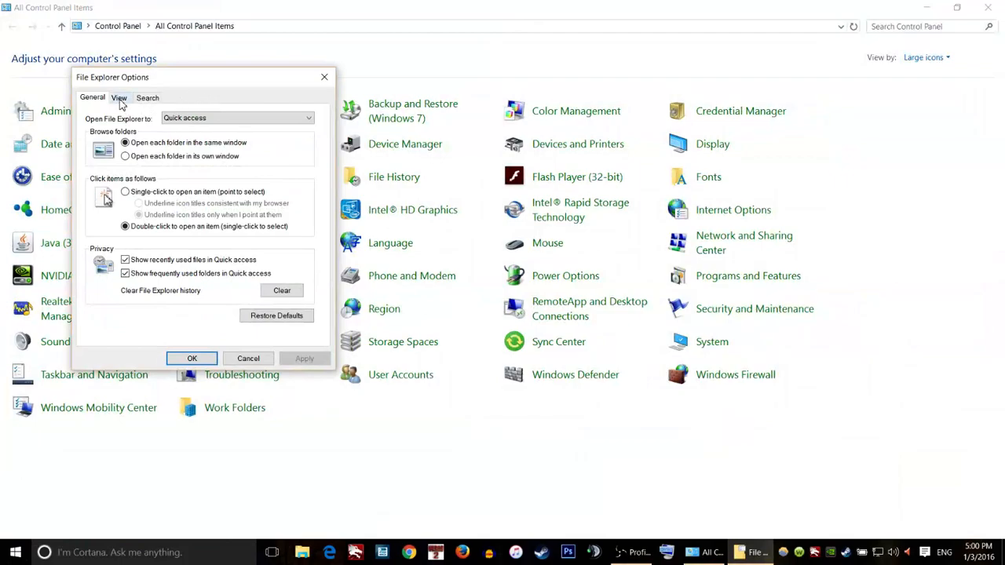
Step: On the View tab, uncheck 'Hide extensions for known file types' and confirm
left_click(118, 97)
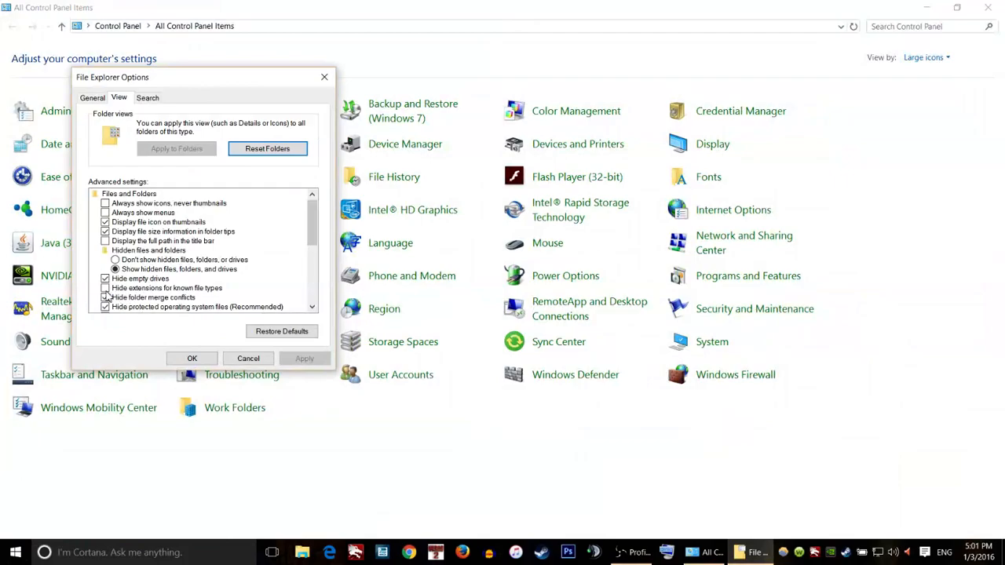
left_click(105, 287)
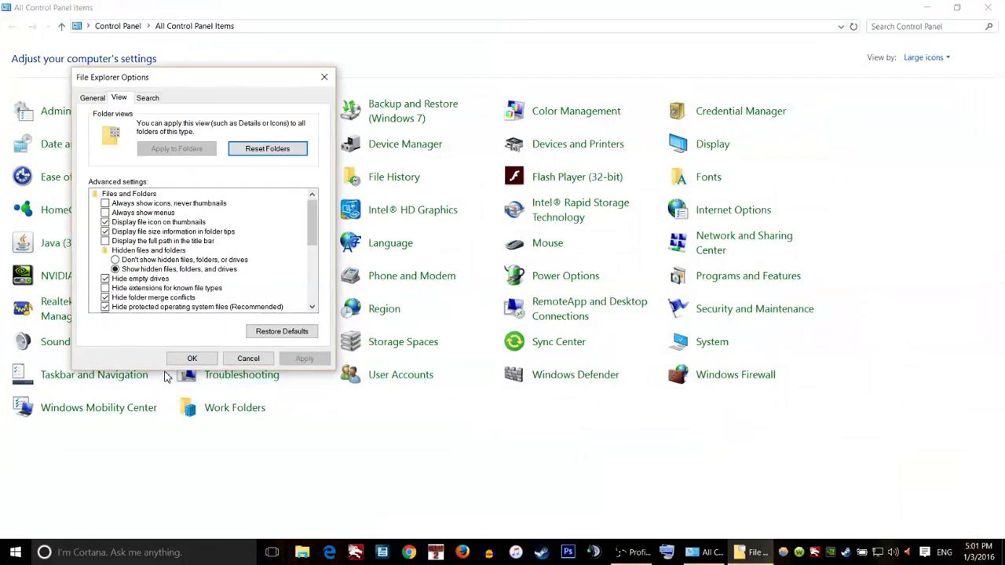
left_click(191, 358)
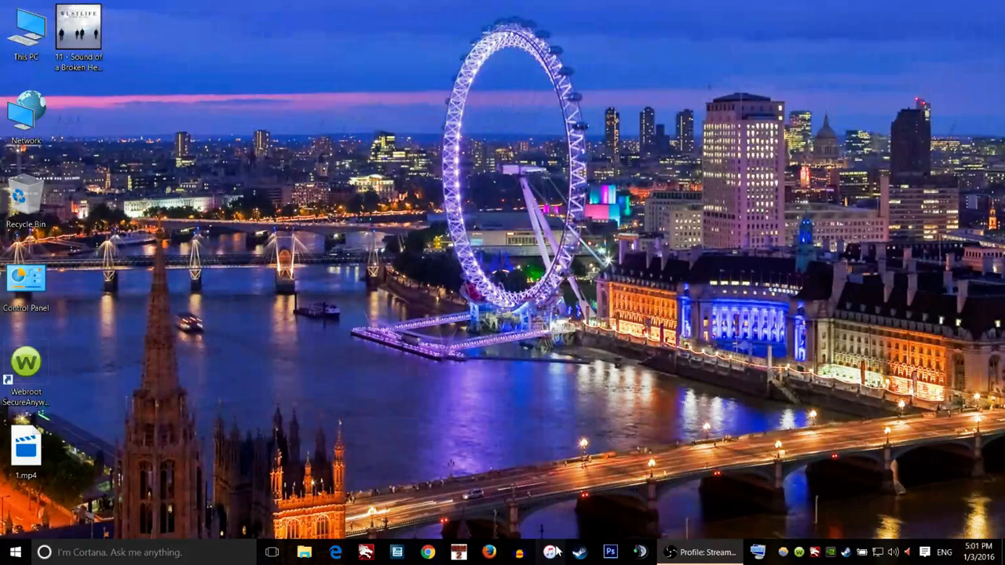
mouse_move(541, 458)
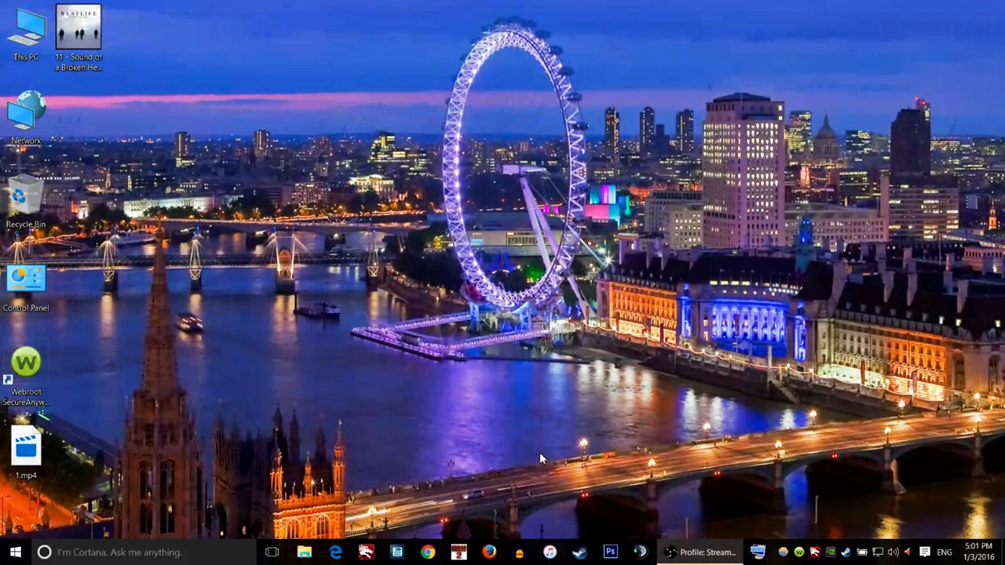
mouse_move(560, 551)
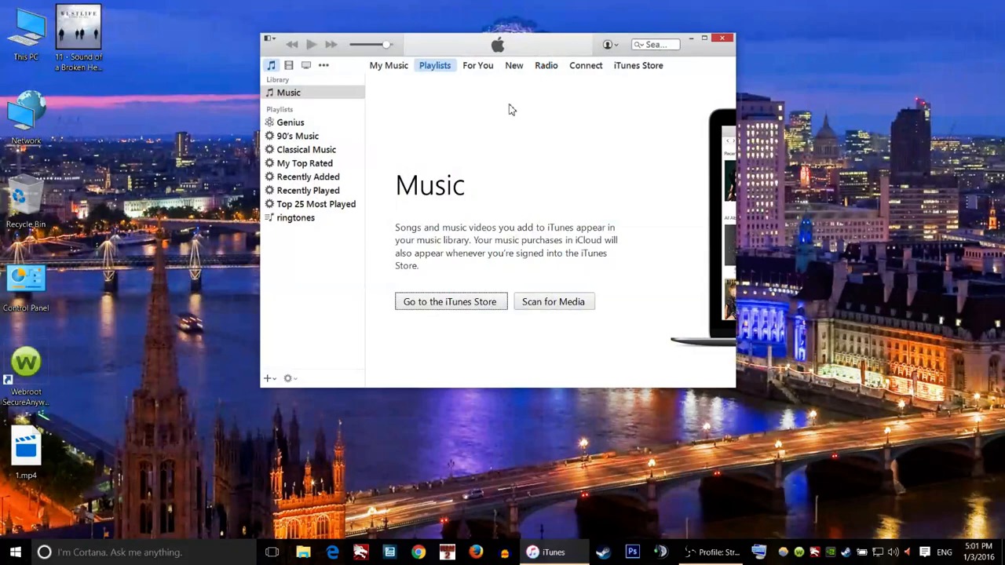
Step: Open the connected iPhone's Summary page from the iTunes toolbar device button
left_click(347, 65)
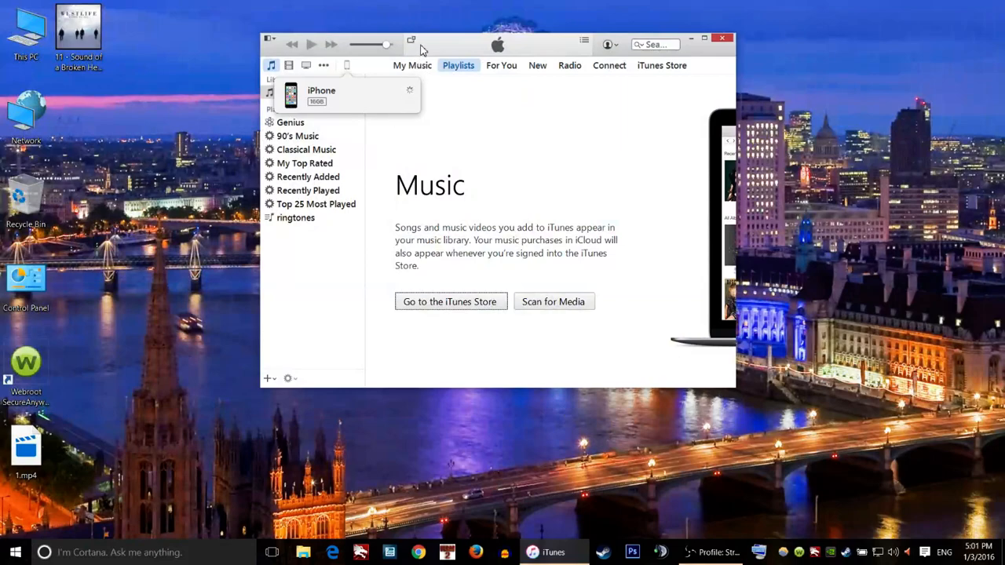
left_click(347, 65)
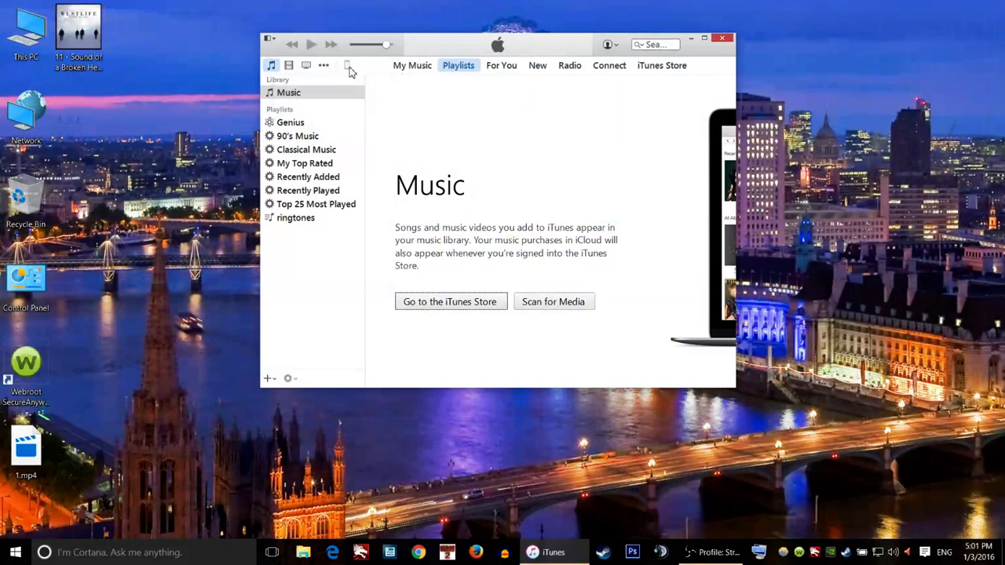
mouse_move(330, 94)
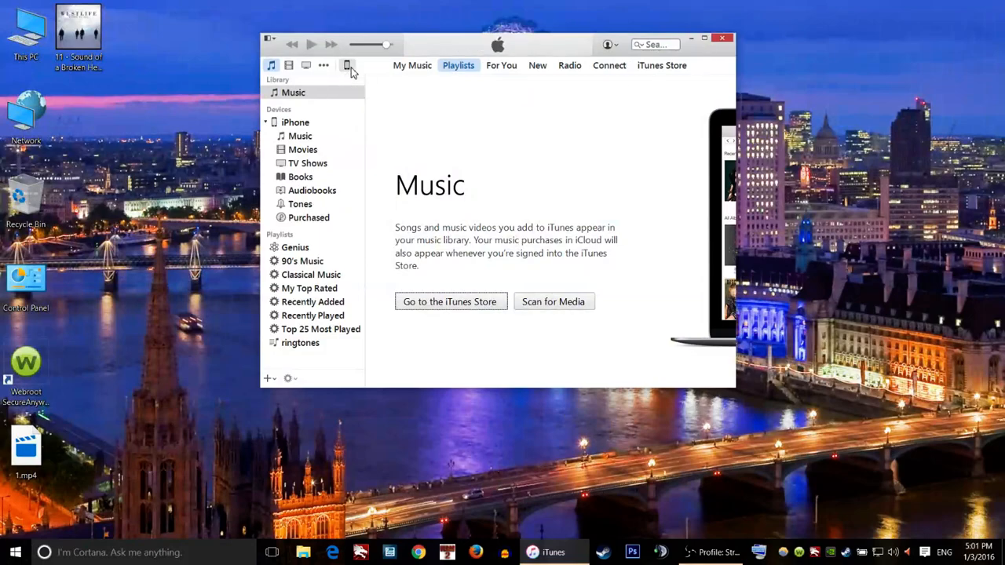
left_click(347, 66)
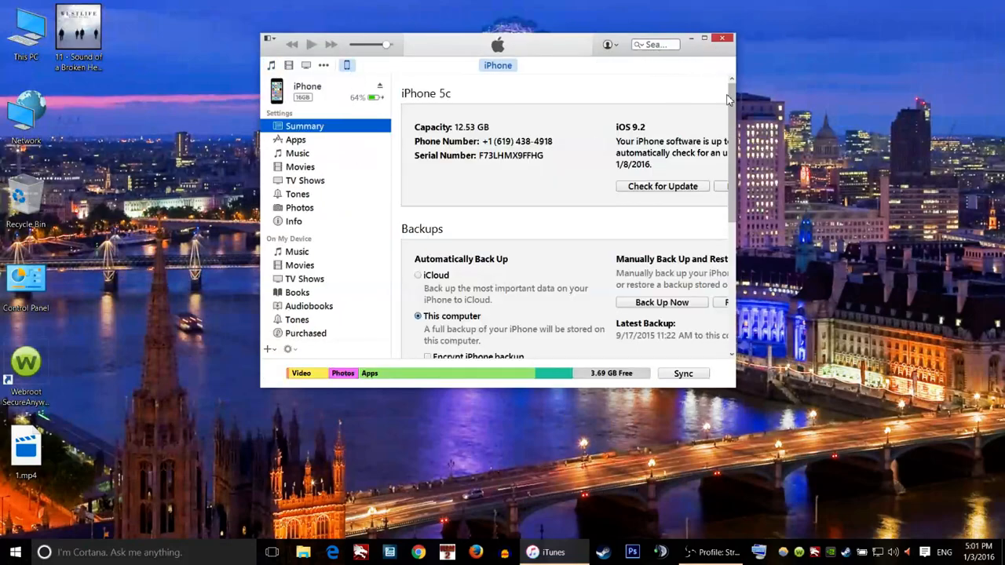
mouse_move(736, 379)
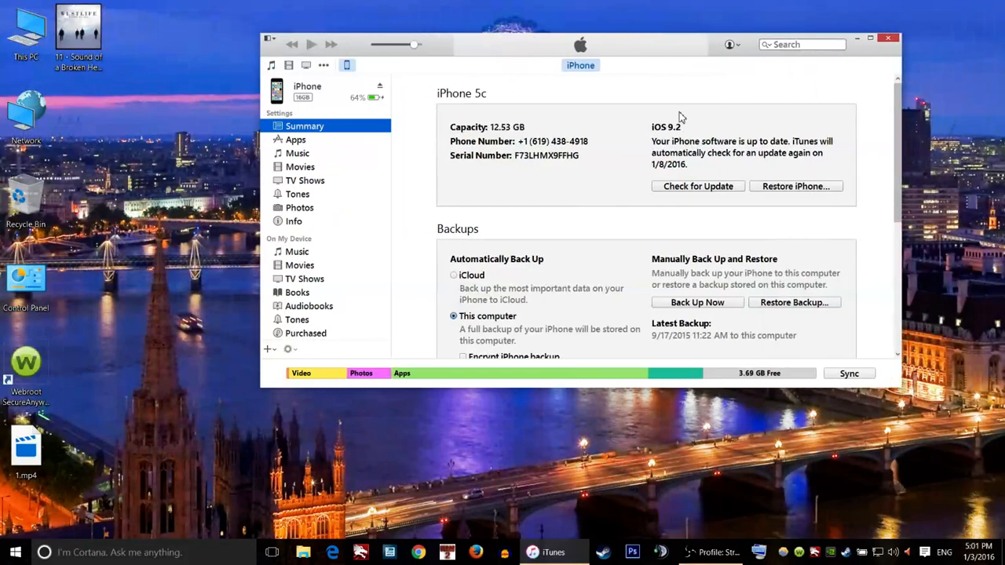
mouse_move(532, 181)
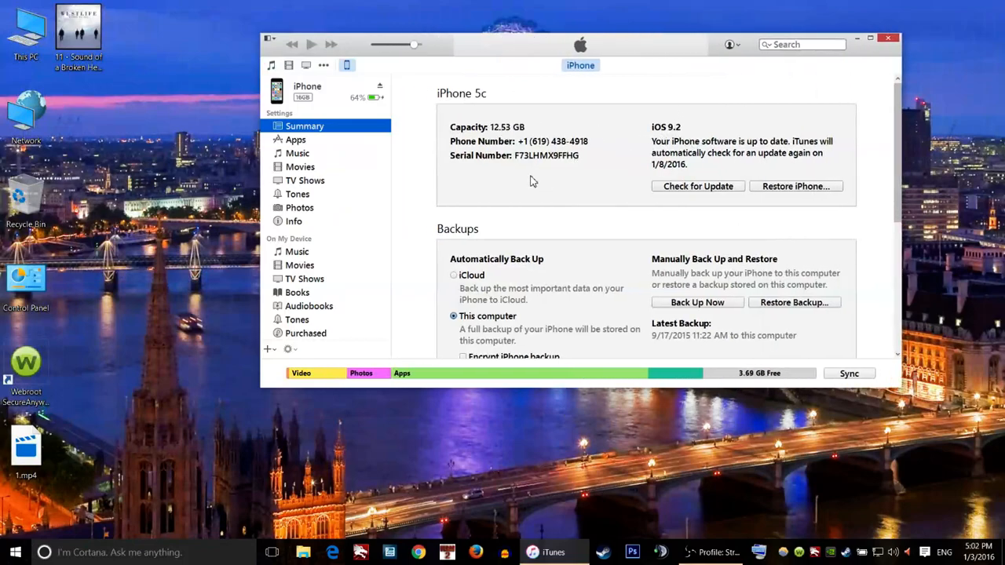
scroll("down", 3)
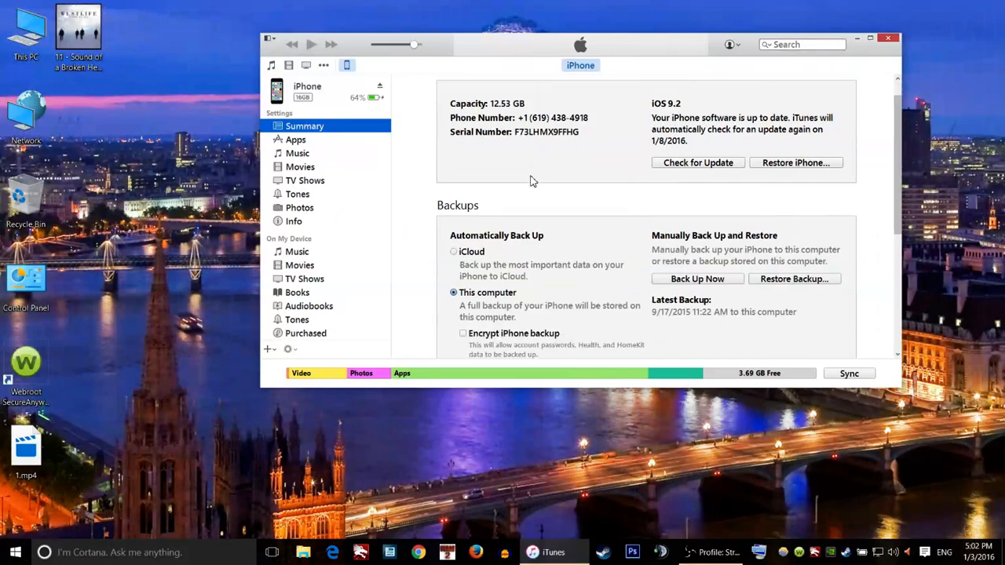
scroll("down", 3)
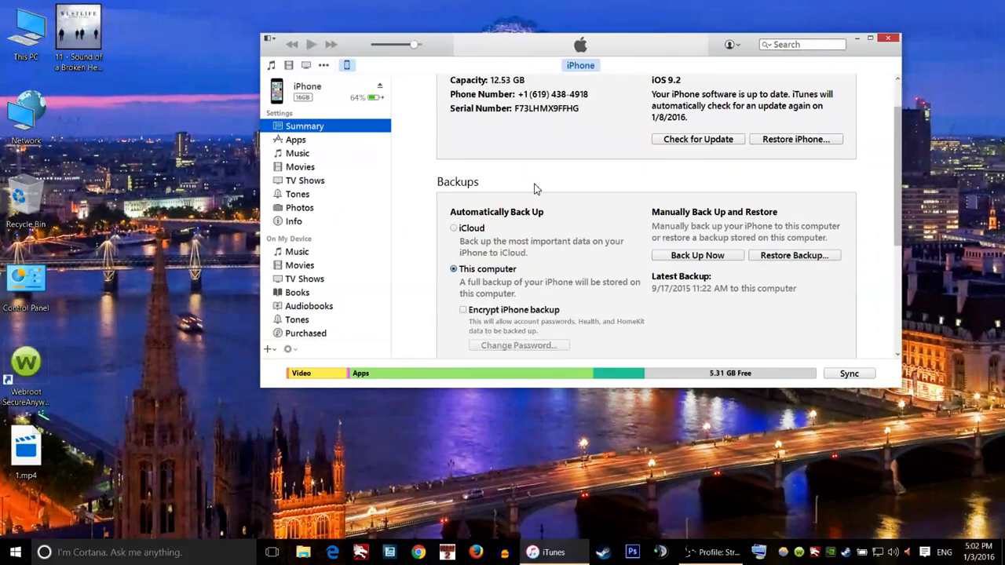
scroll("down", 3)
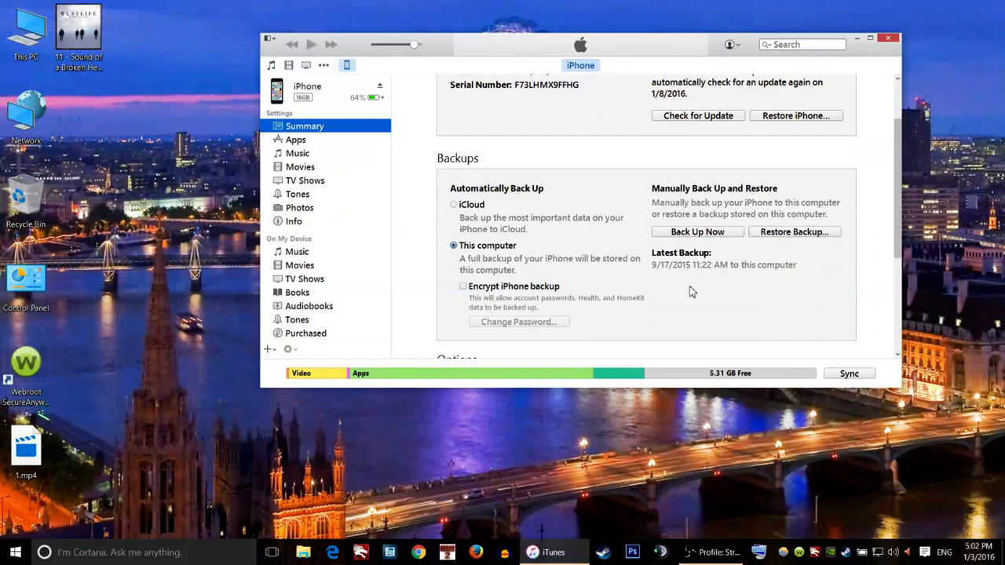
scroll("down", 3)
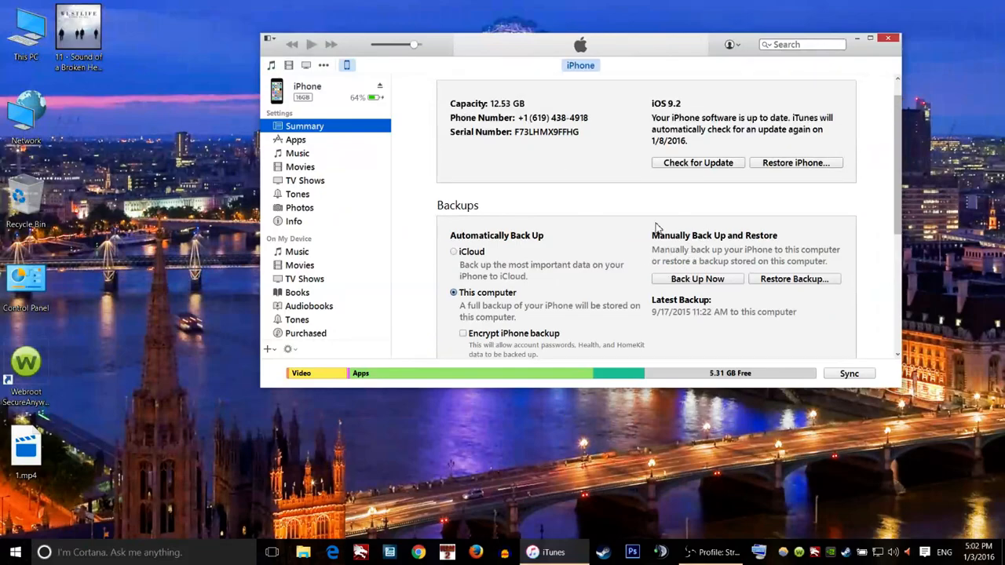
scroll("down", 3)
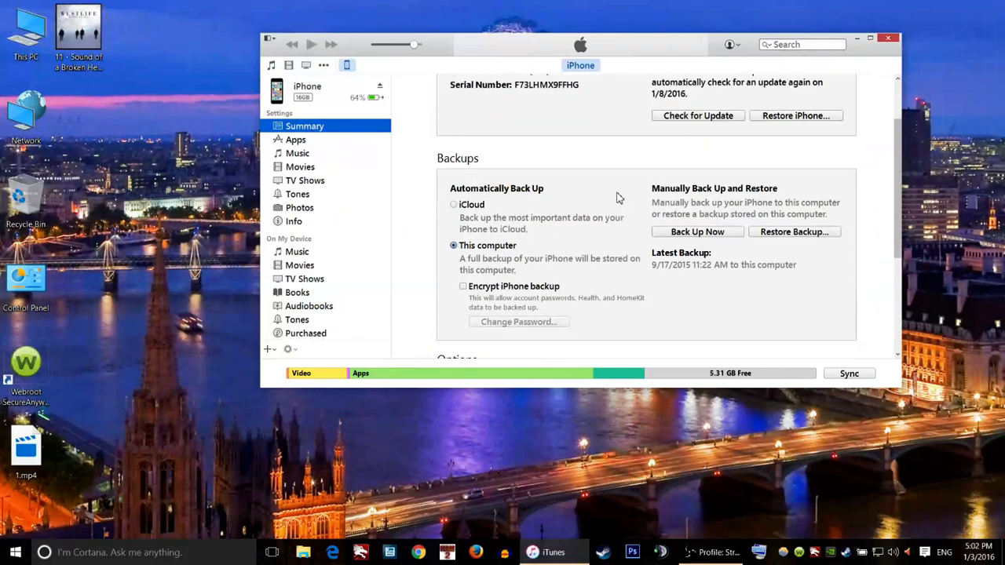
mouse_move(618, 198)
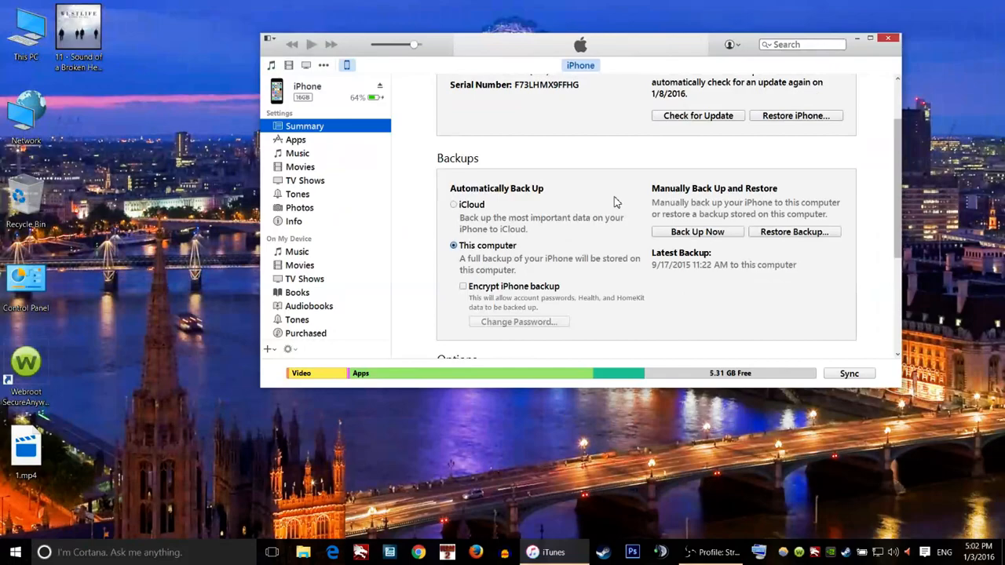
scroll("down", 3)
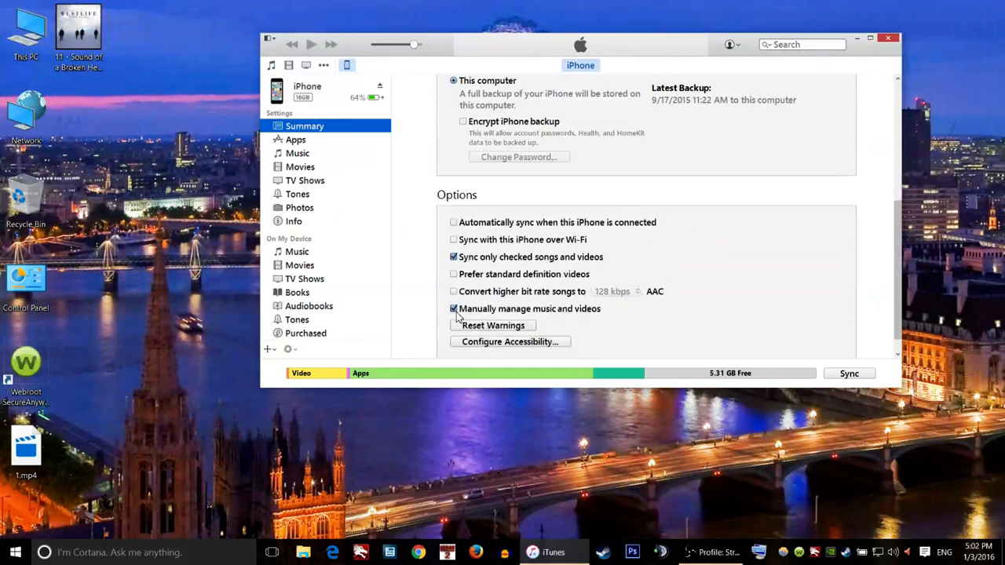
mouse_move(556, 317)
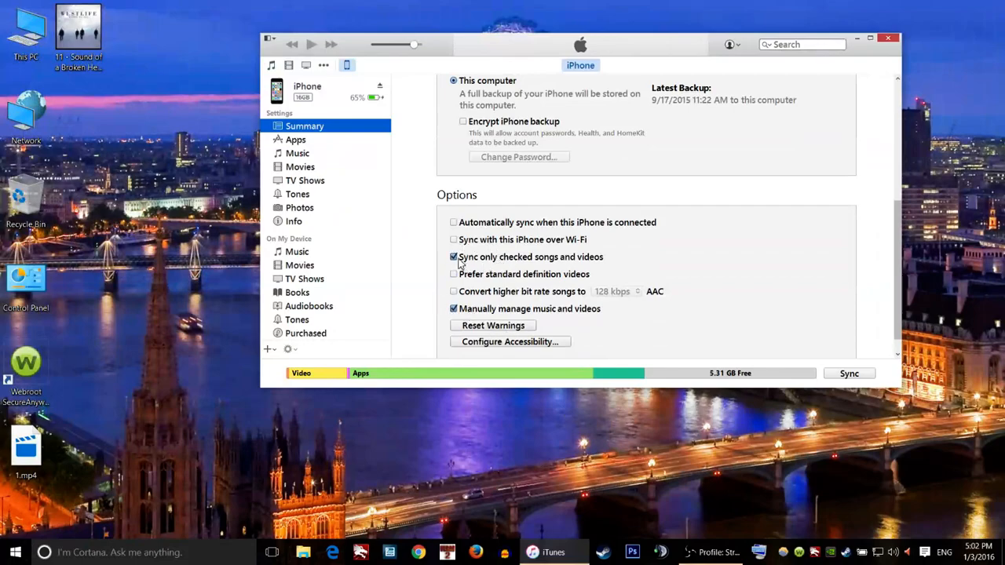
mouse_move(490, 265)
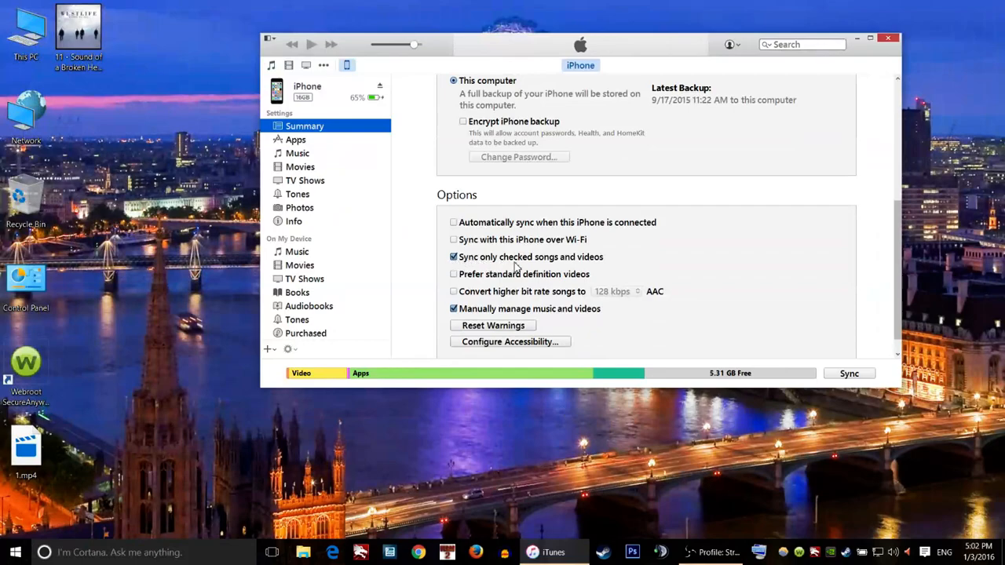
mouse_move(474, 265)
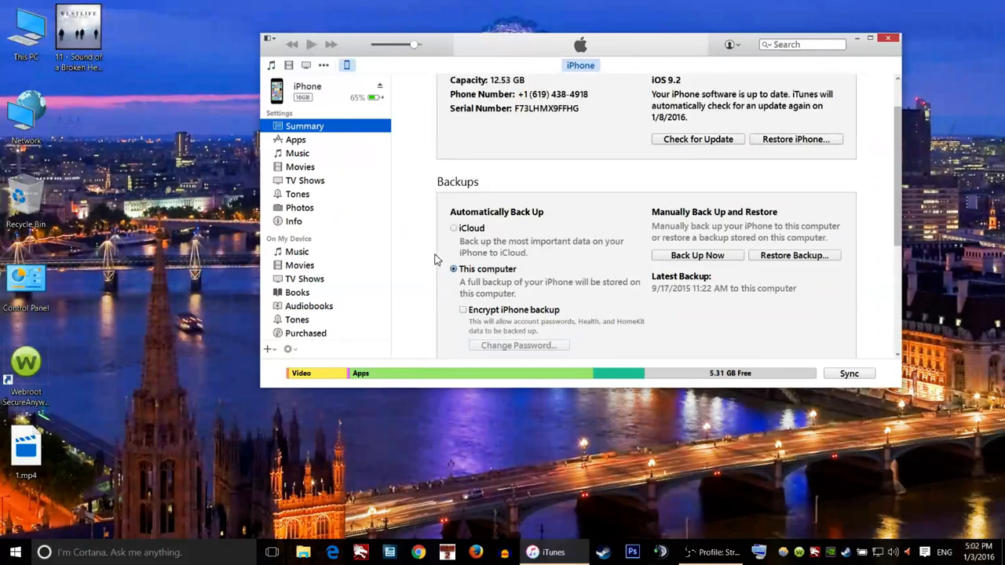
mouse_move(271, 65)
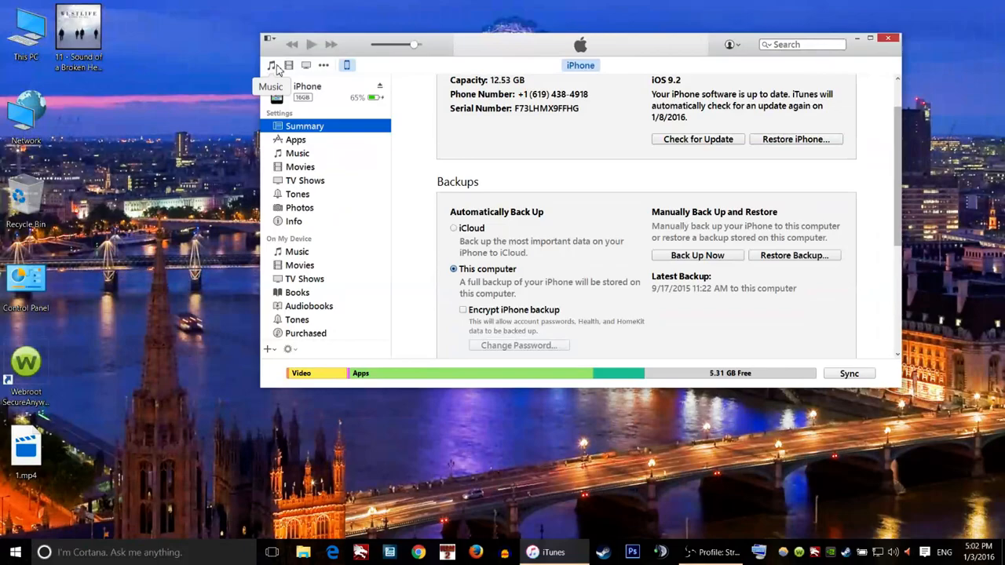
Step: Go to the Music library and delete the old 'ringtones' playlist
left_click(272, 65)
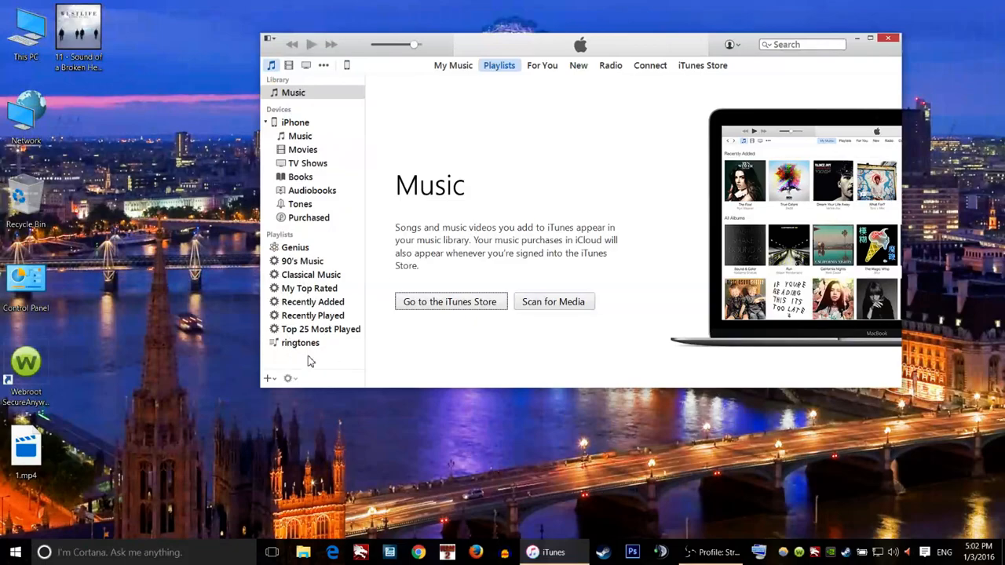
mouse_move(302, 274)
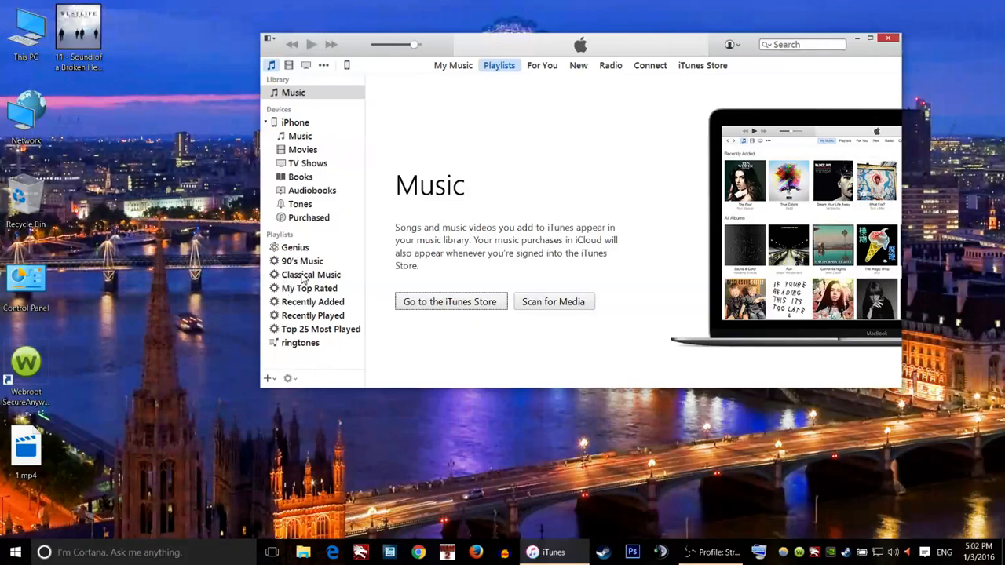
mouse_move(300, 347)
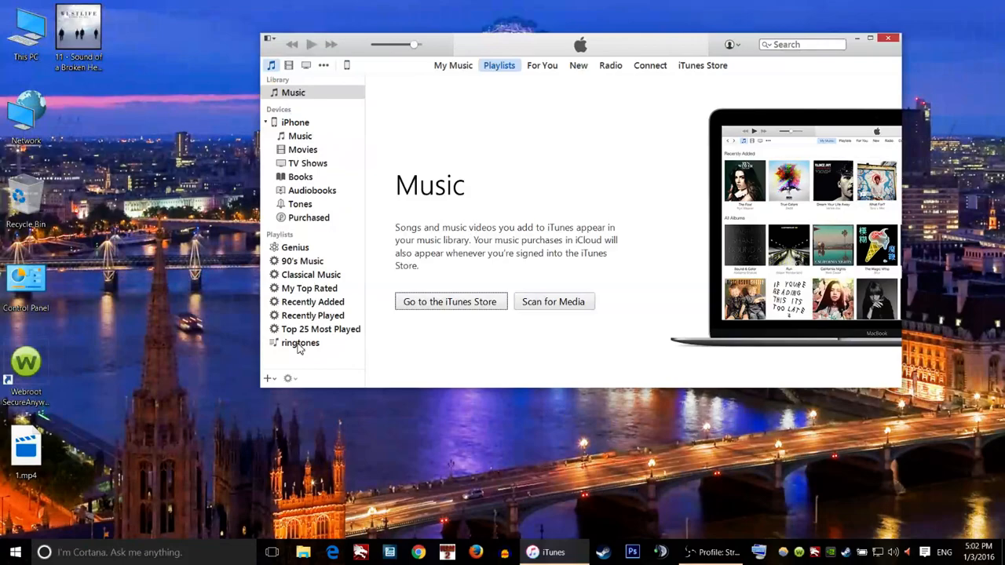
left_click(321, 329)
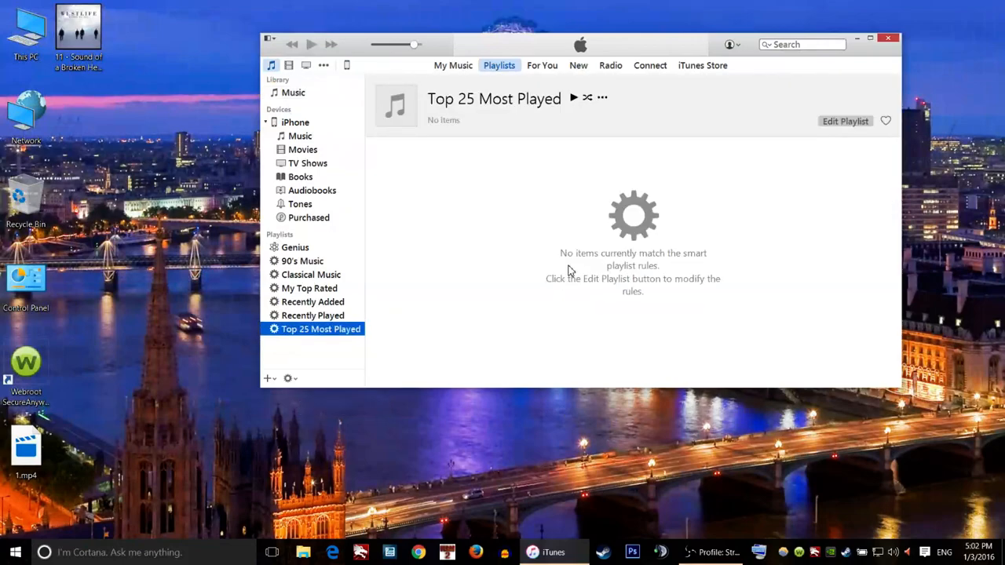
mouse_move(314, 309)
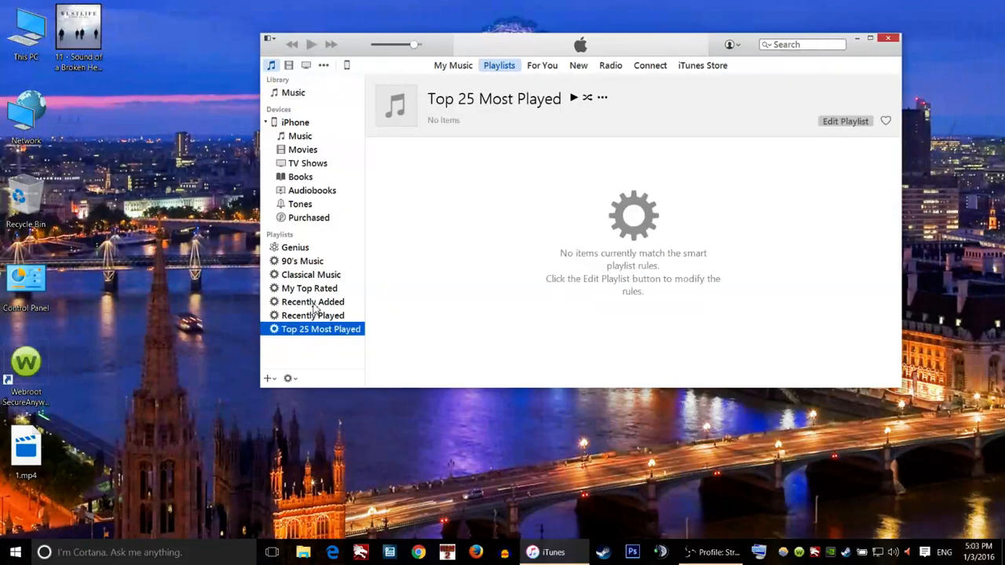
mouse_move(407, 352)
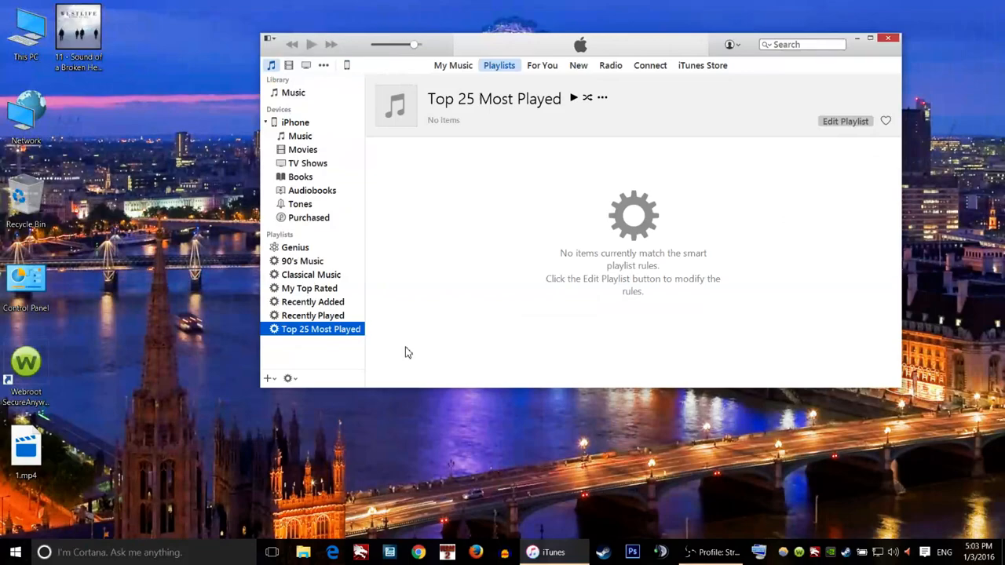
mouse_move(262, 399)
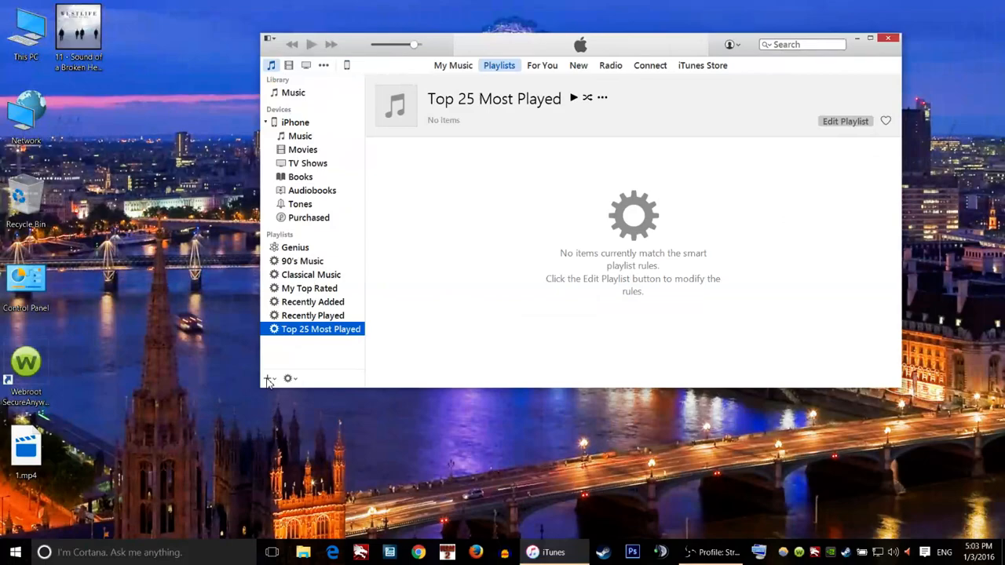
Step: Add a new playlist via the + button and name it 'ringtones'
left_click(267, 379)
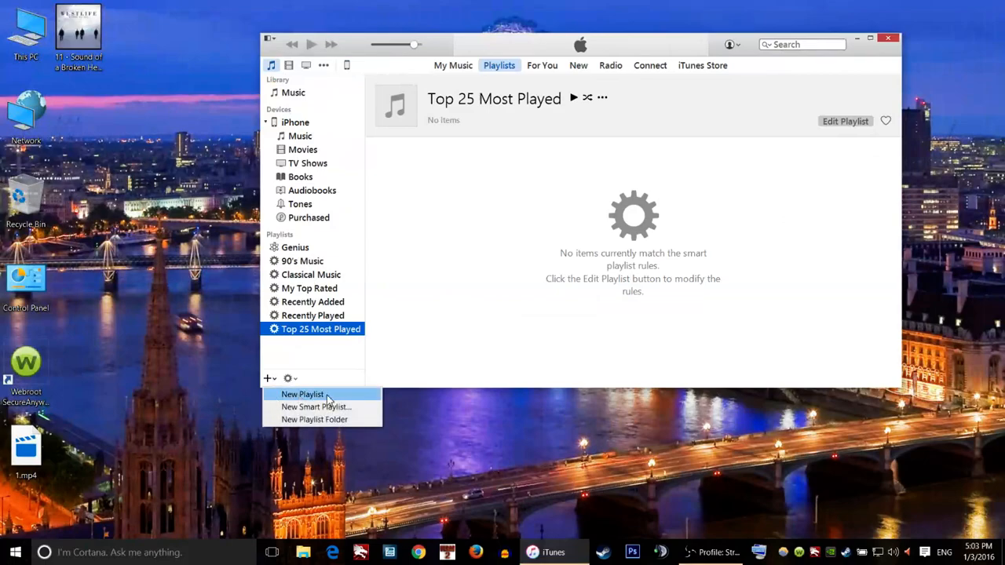
left_click(302, 394)
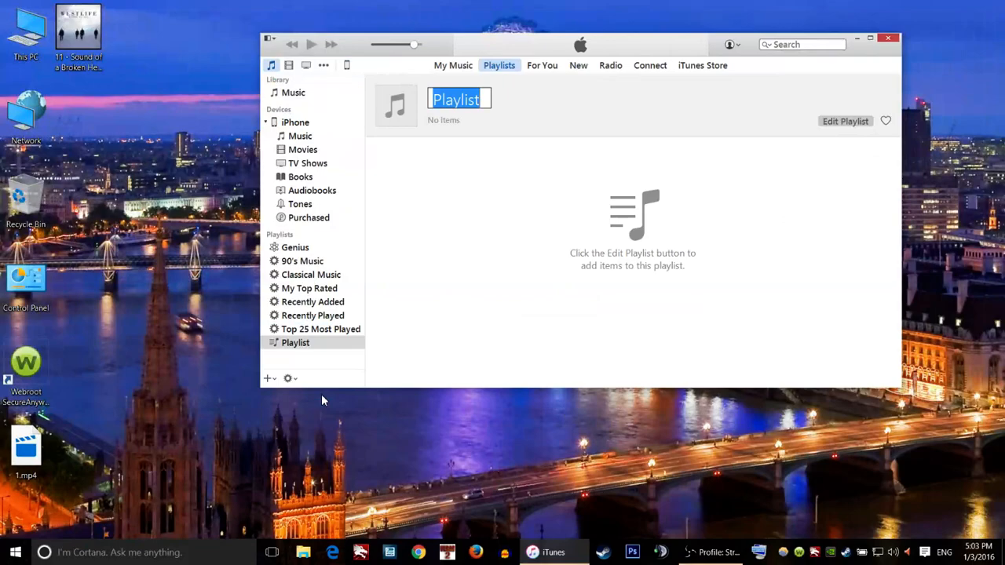
type("ring")
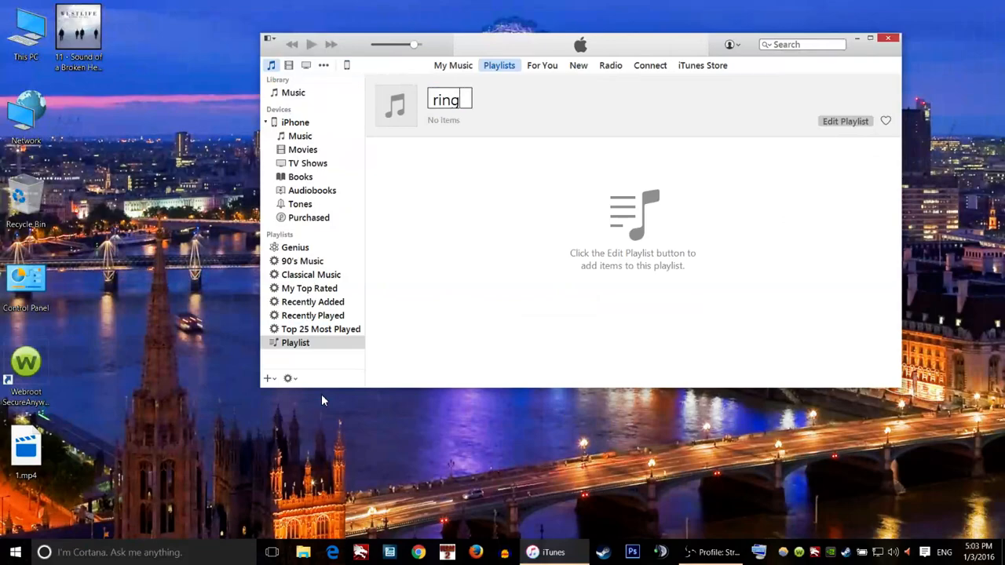
type("tones")
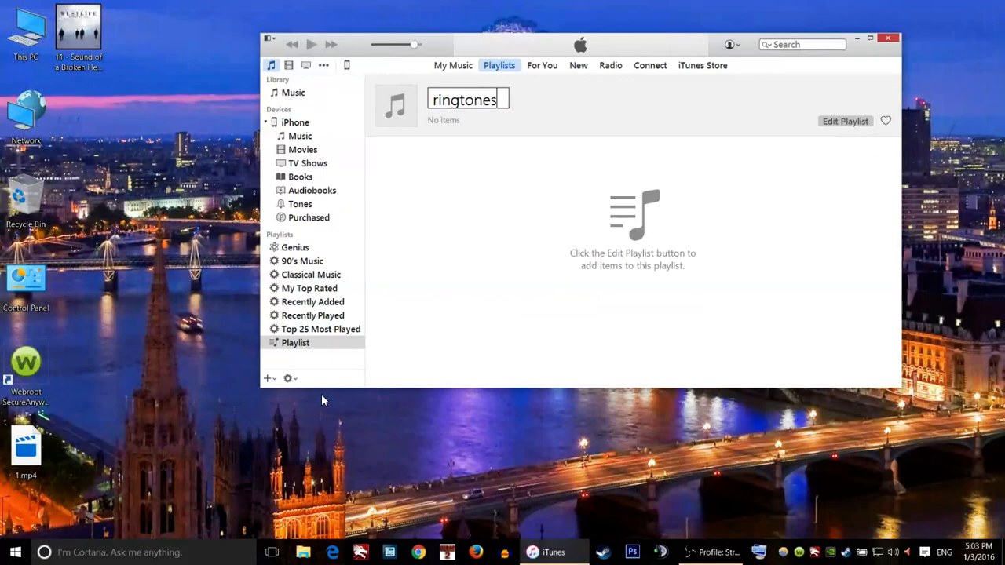
mouse_move(581, 258)
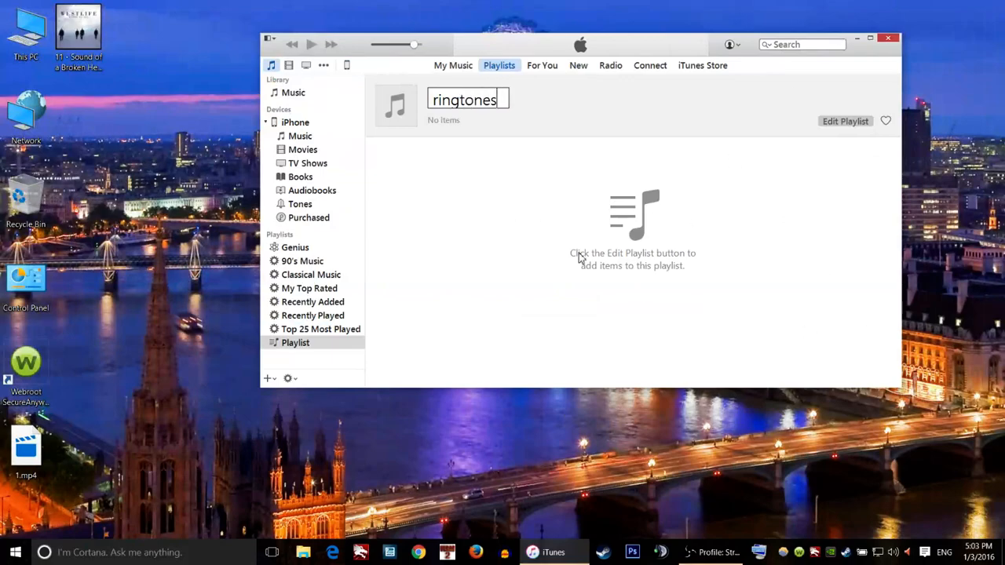
key("enter")
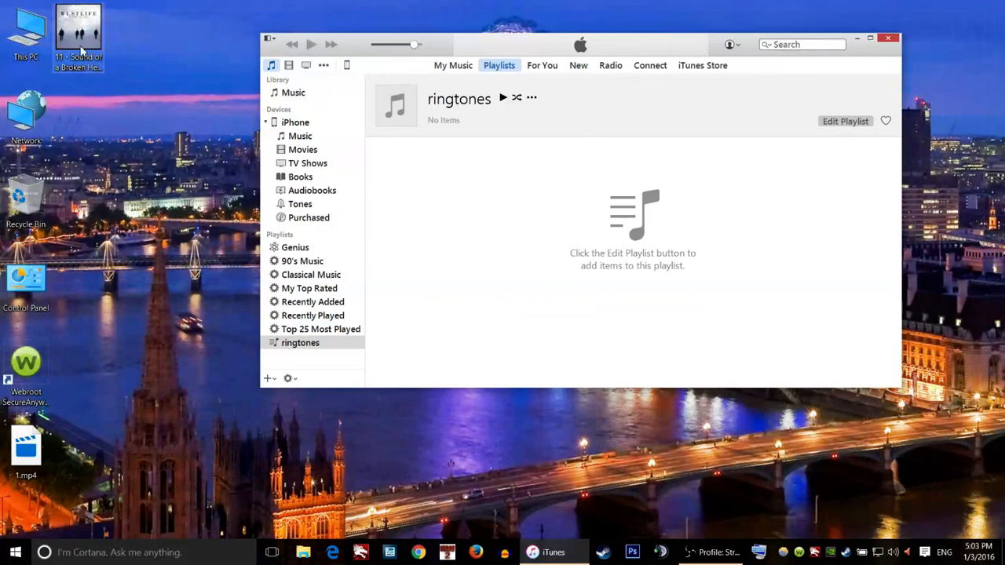
mouse_move(106, 86)
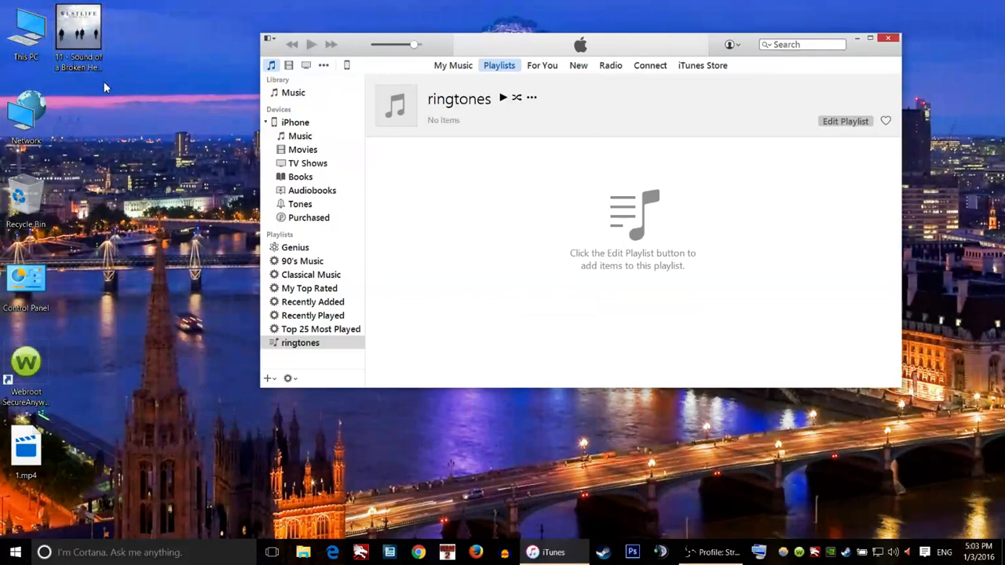
mouse_move(165, 69)
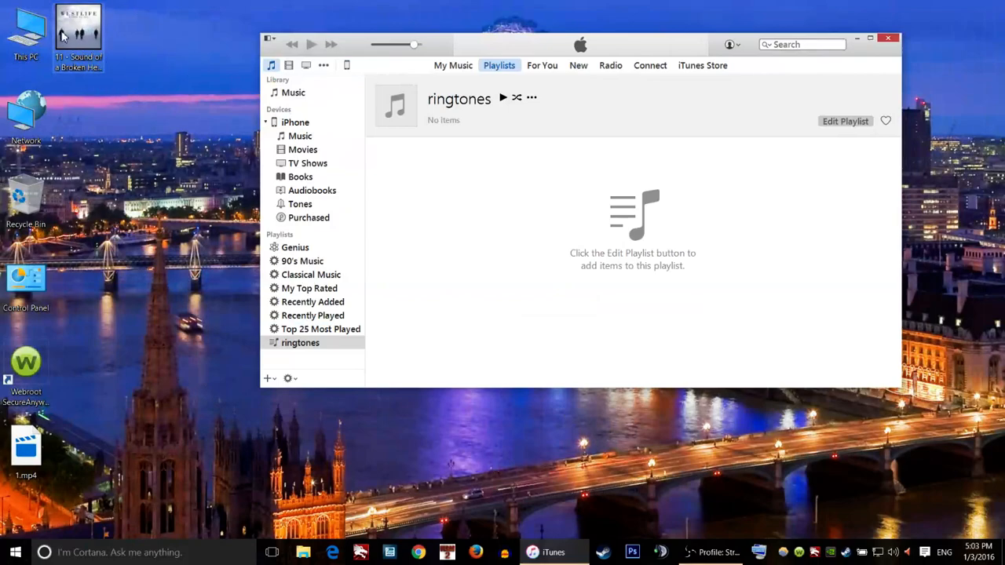
mouse_move(112, 84)
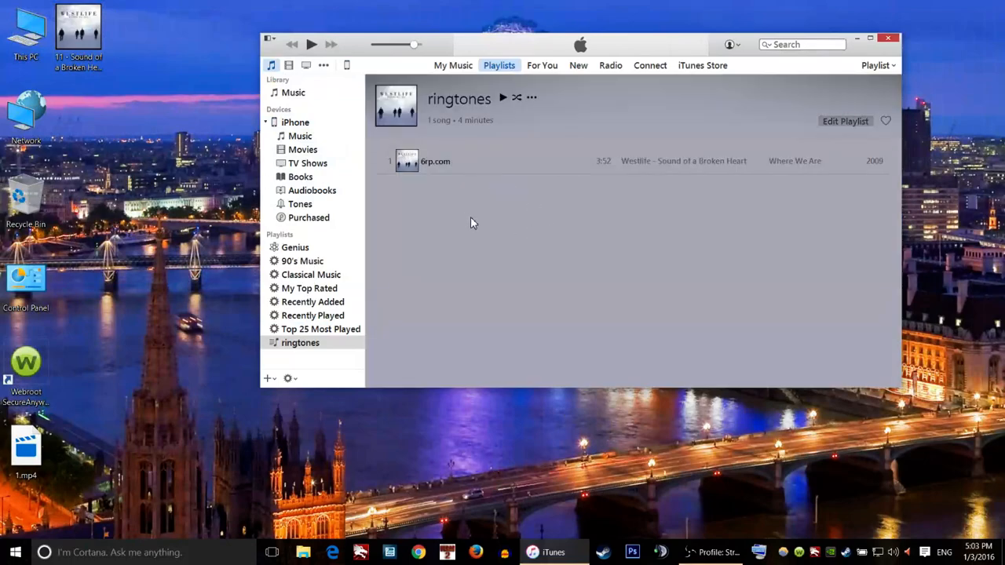
Step: Right-click the '6rp.com' Westlife track in the ringtones playlist
right_click(435, 161)
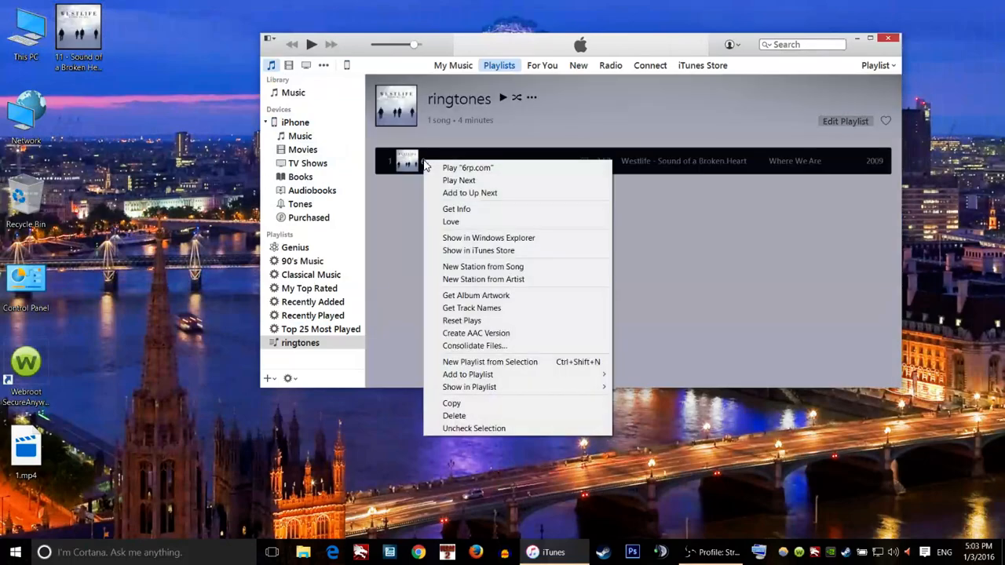
mouse_move(485, 209)
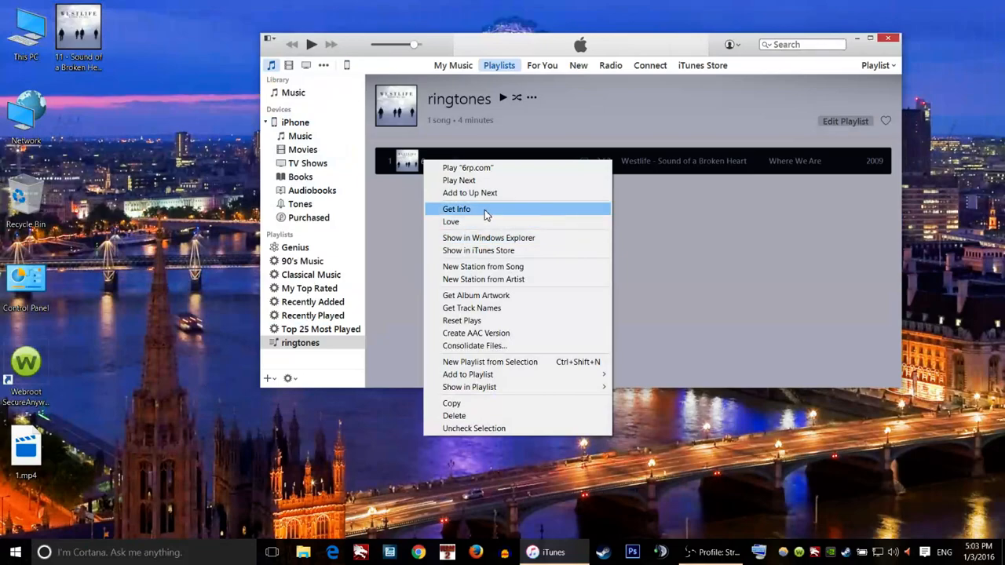
mouse_move(472, 216)
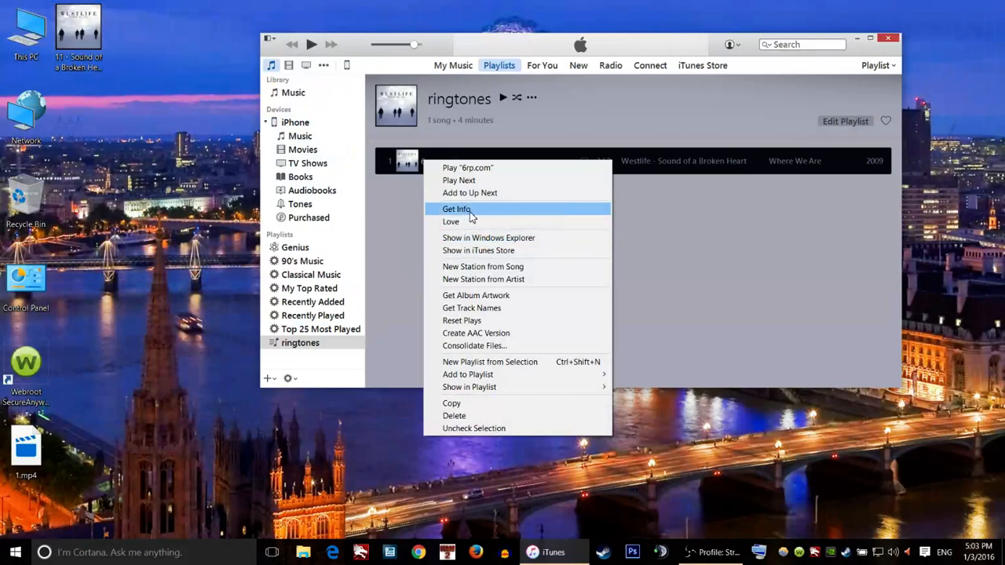
Step: In Get Info Options, enable start at 0:00 and stop time 18 for 6rp.com
left_click(456, 209)
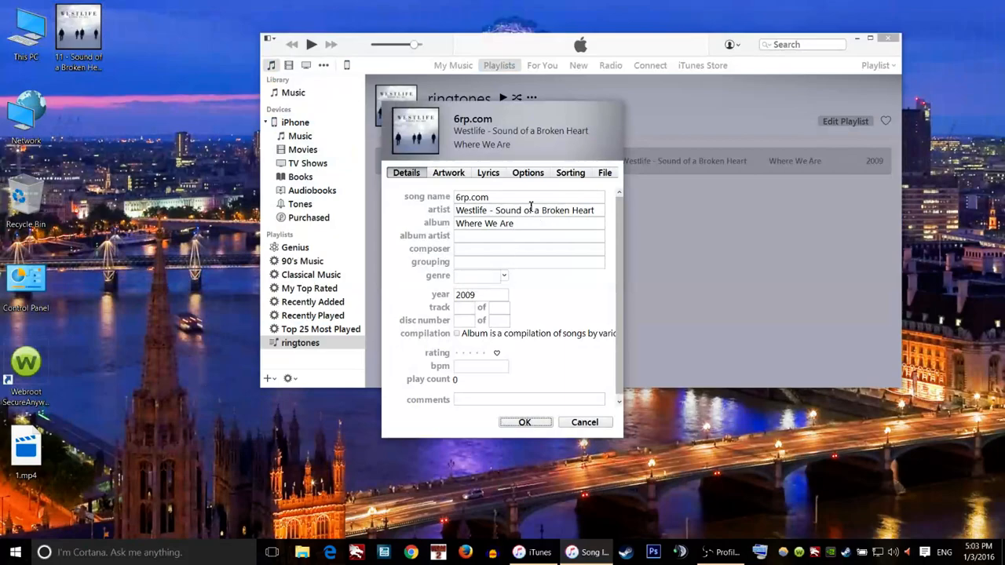
mouse_move(532, 179)
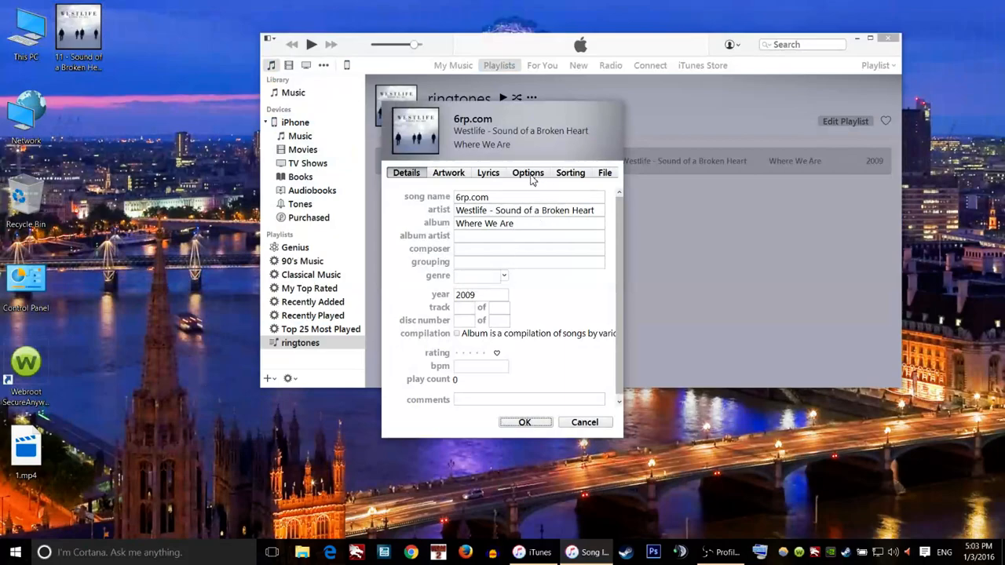
left_click(528, 172)
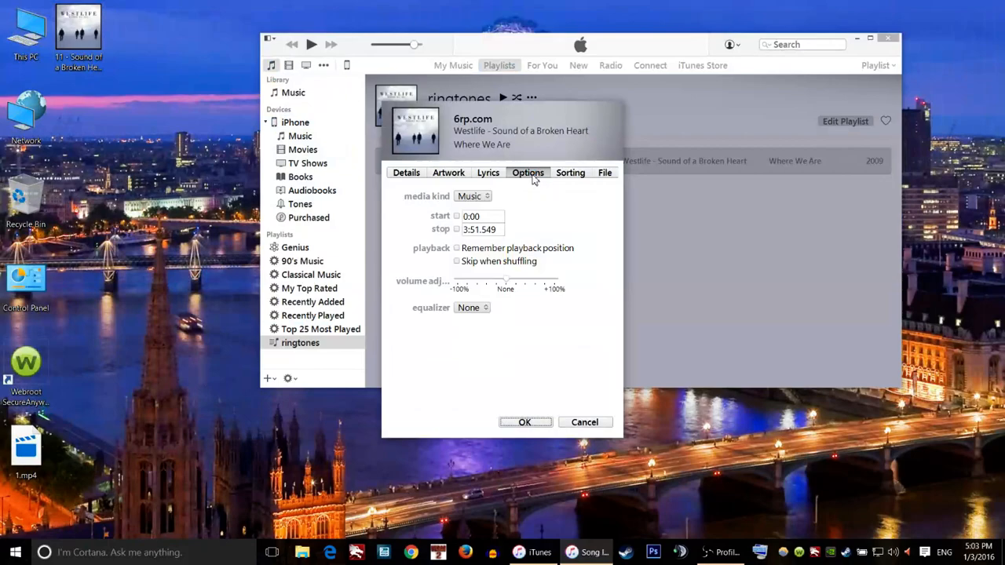
mouse_move(454, 222)
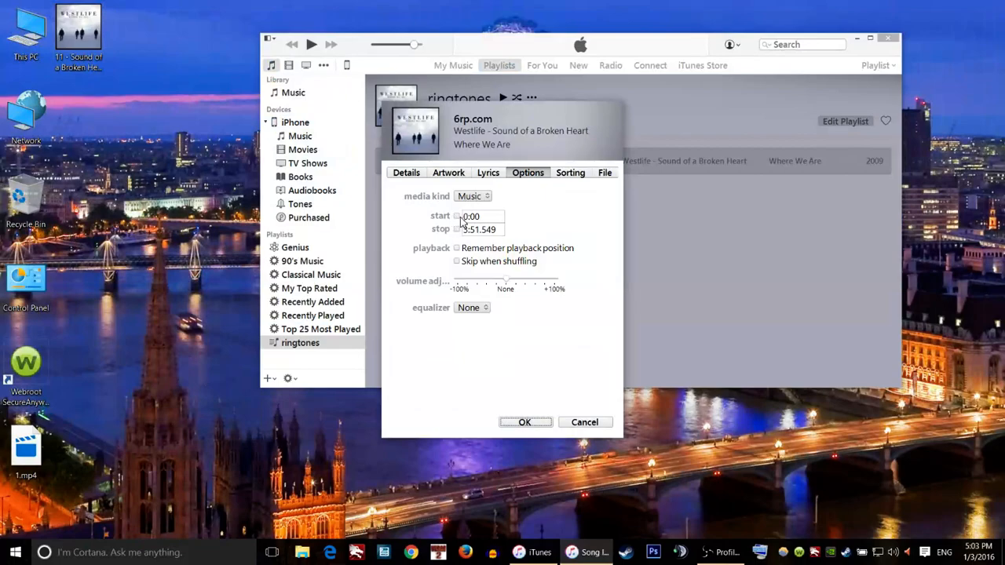
mouse_move(461, 222)
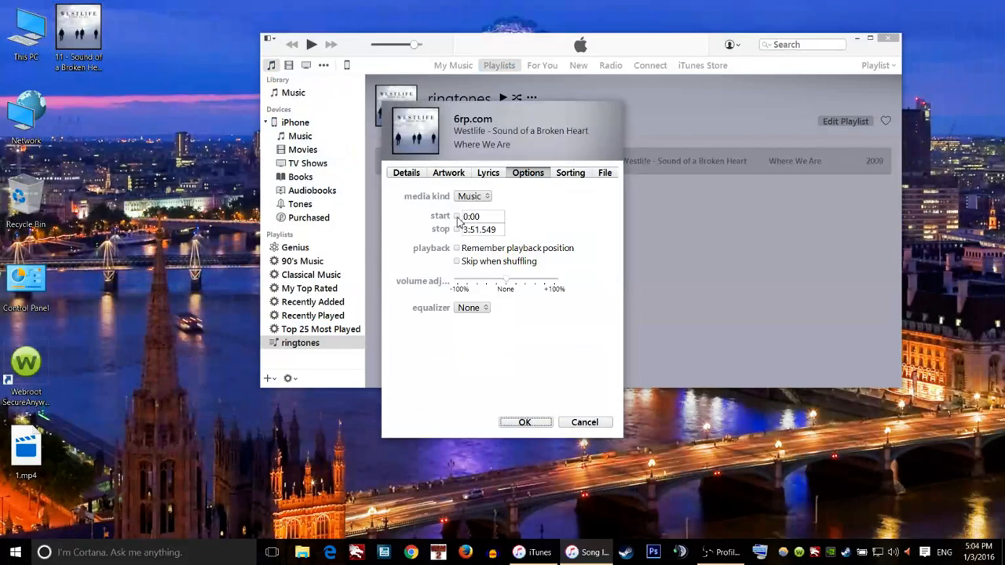
left_click(456, 217)
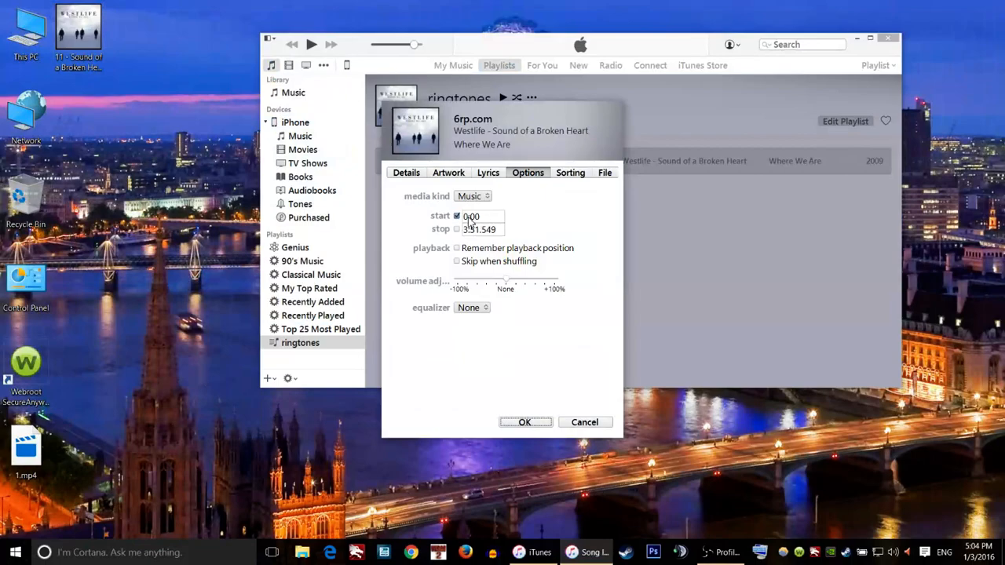
mouse_move(491, 224)
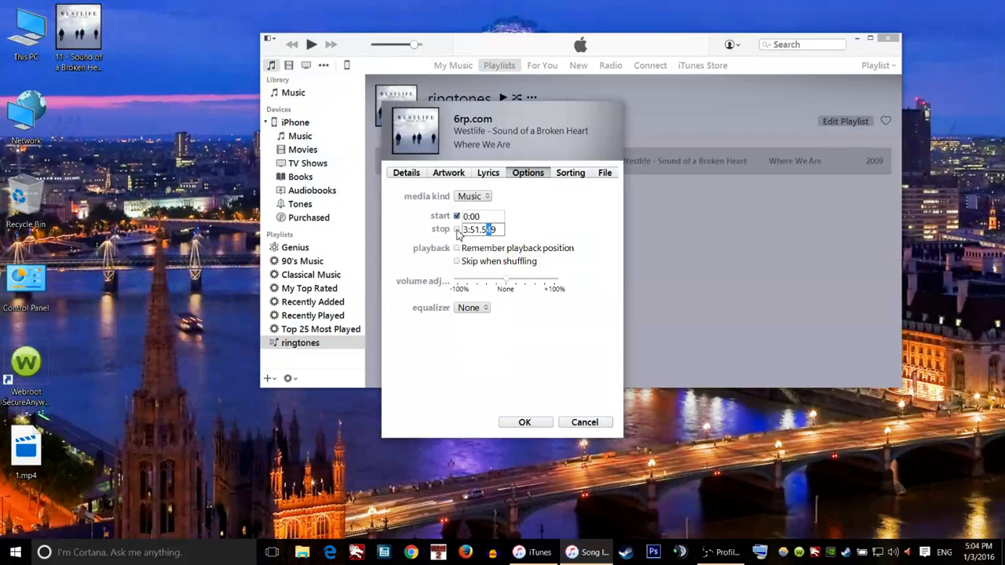
left_click(457, 229)
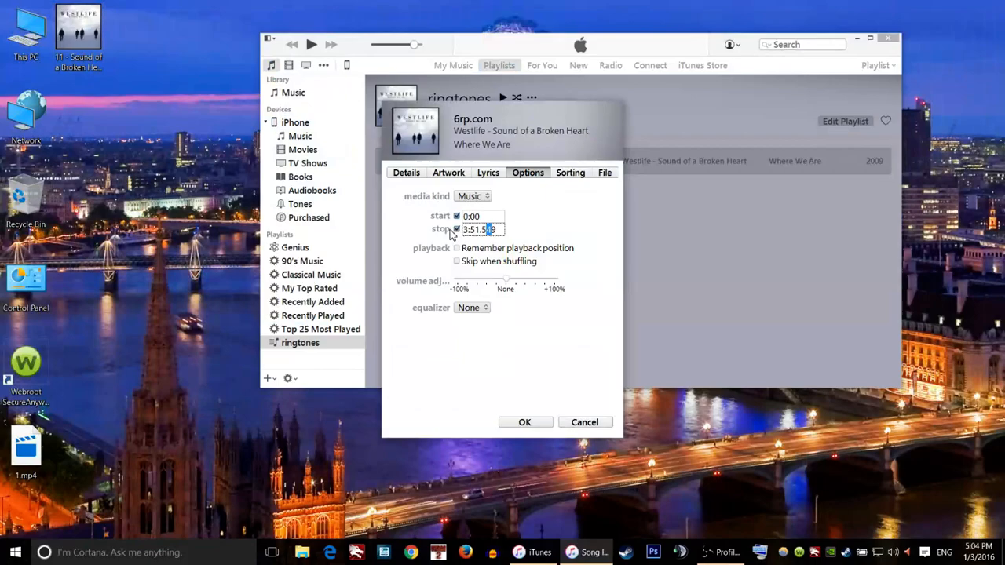
triple_click(479, 229)
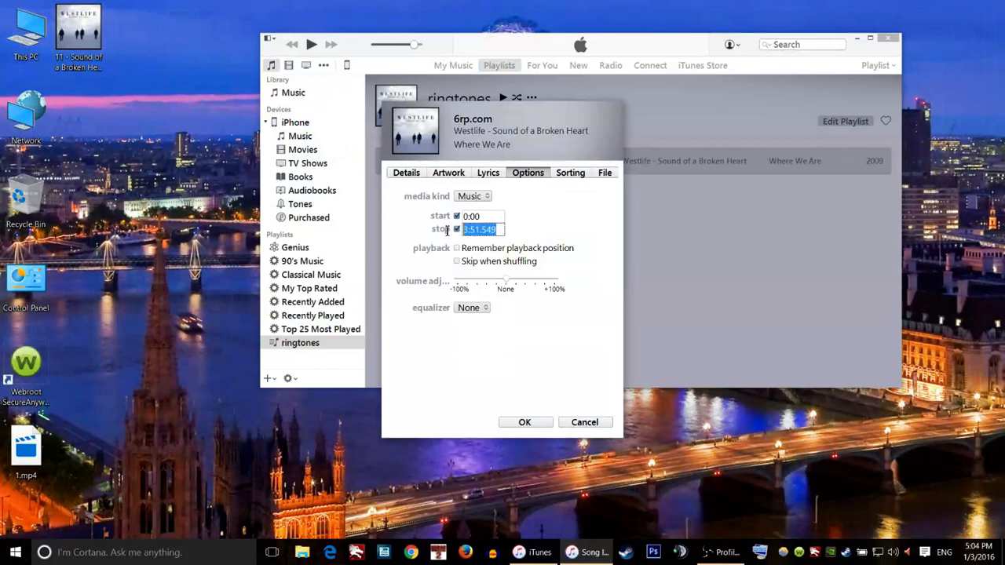
type("18")
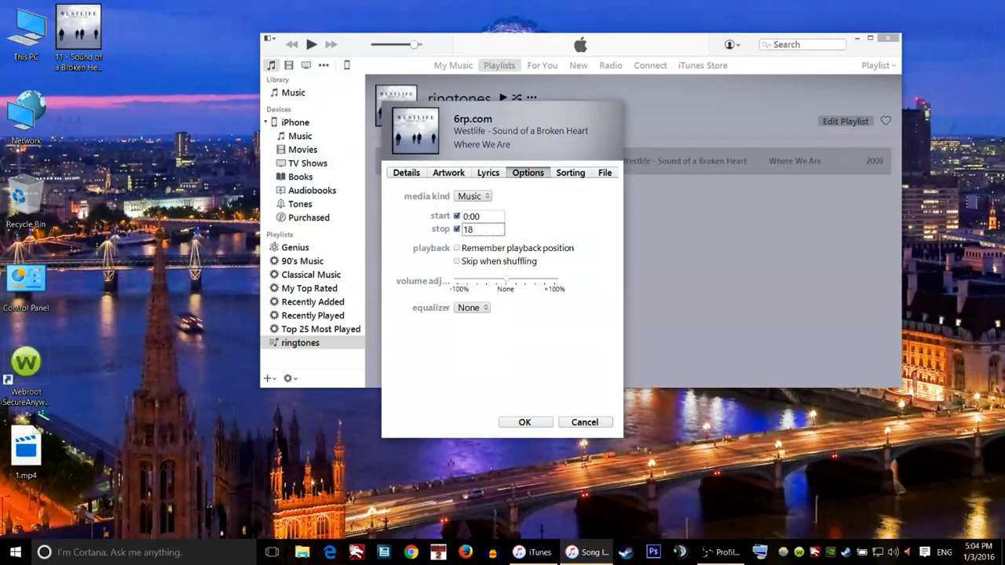
mouse_move(552, 227)
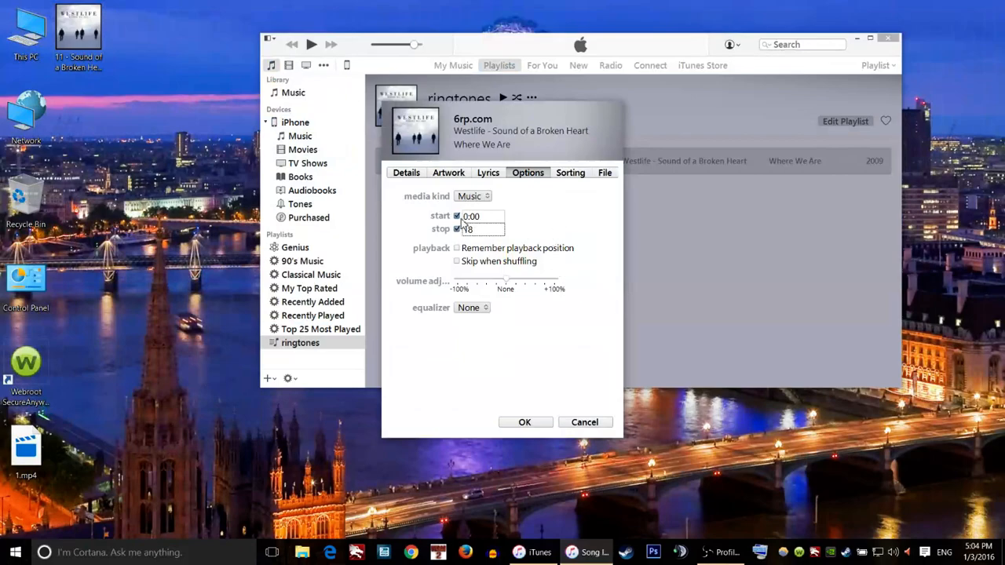
left_click(457, 228)
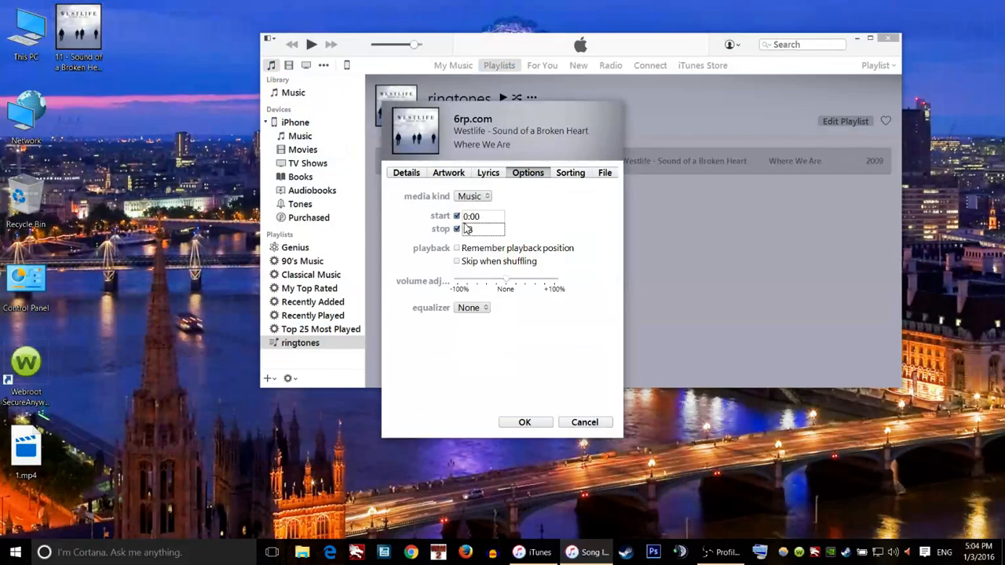
type("18")
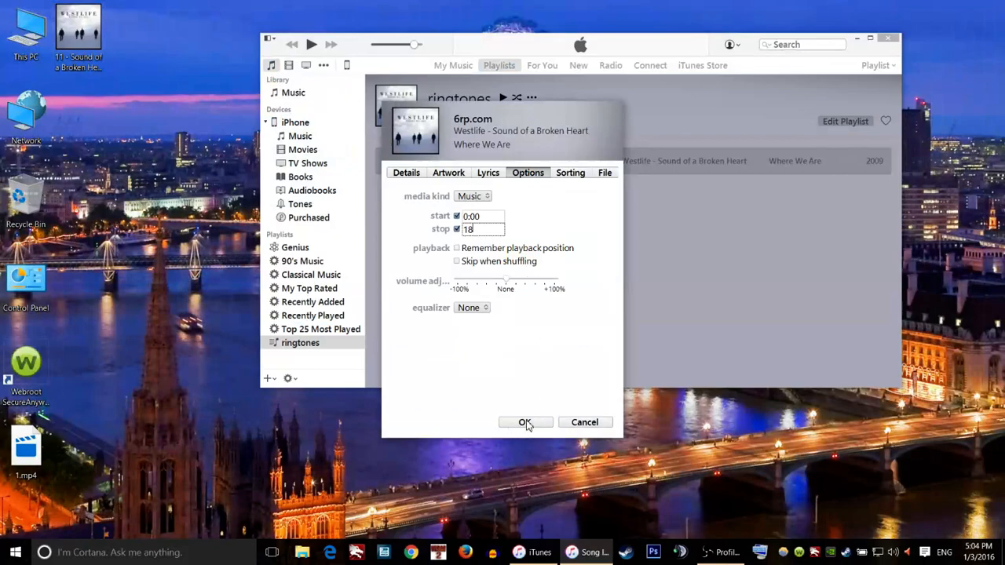
Step: Confirm the trimmed 18-second start and stop times for 6rp.com
left_click(525, 423)
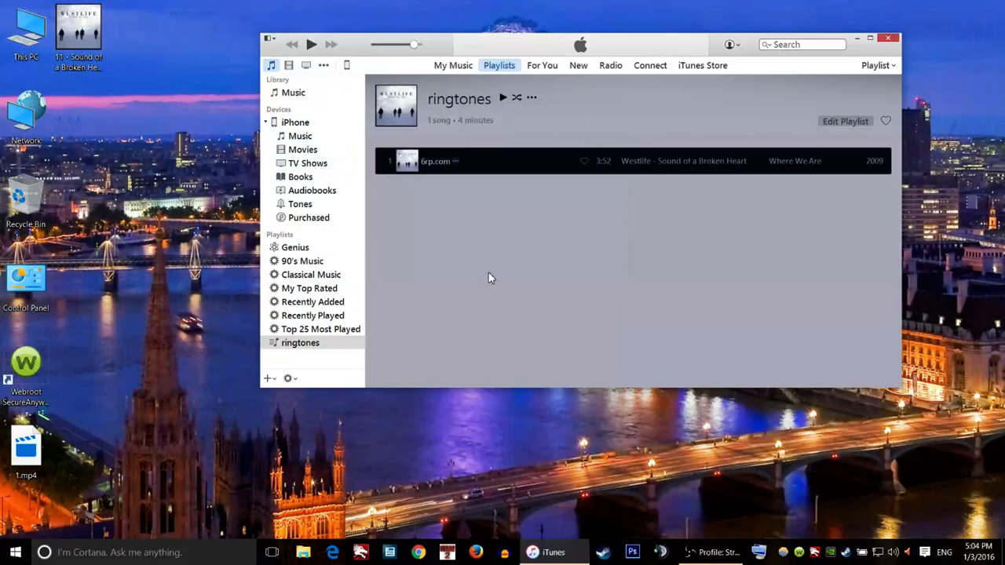
mouse_move(483, 263)
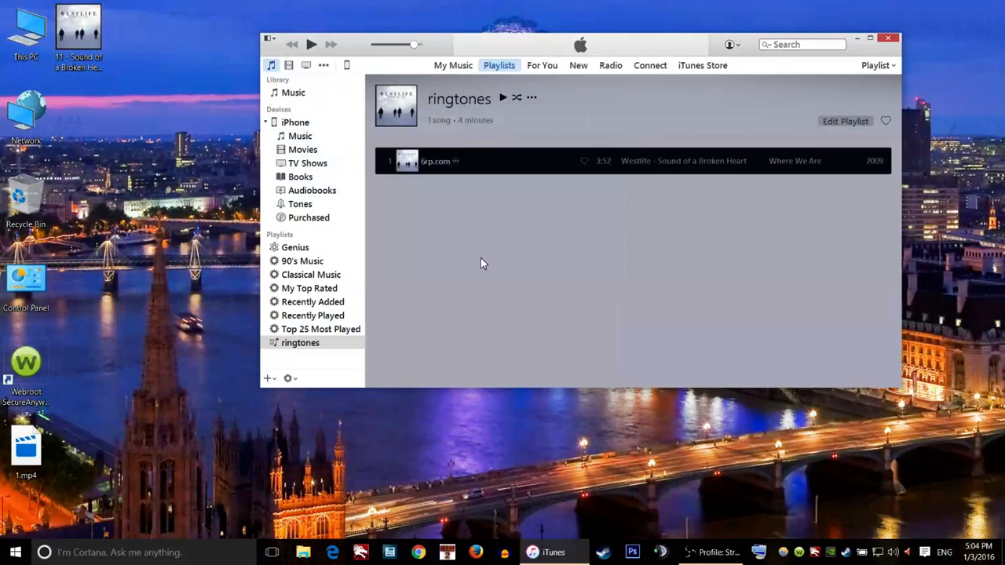
mouse_move(453, 177)
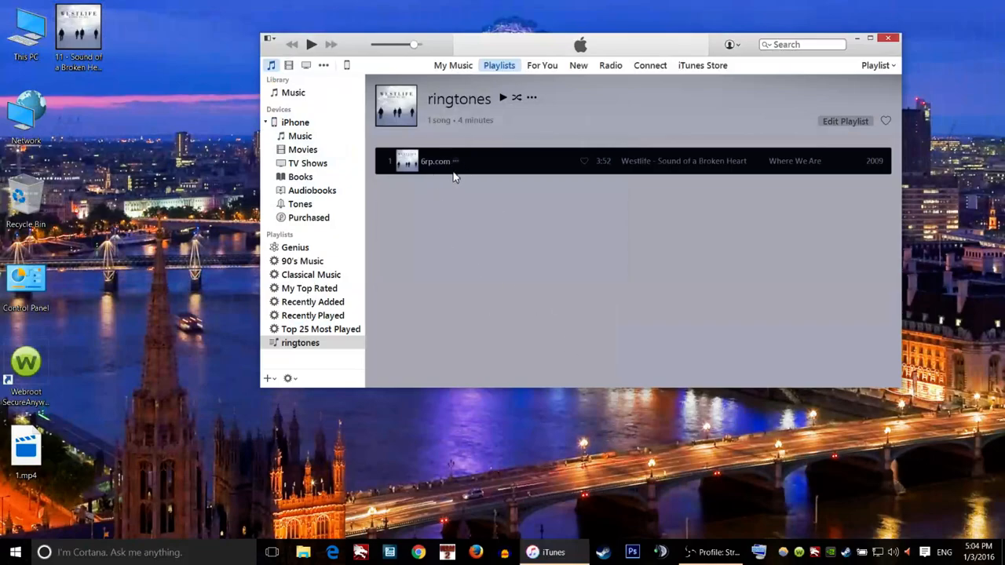
mouse_move(452, 167)
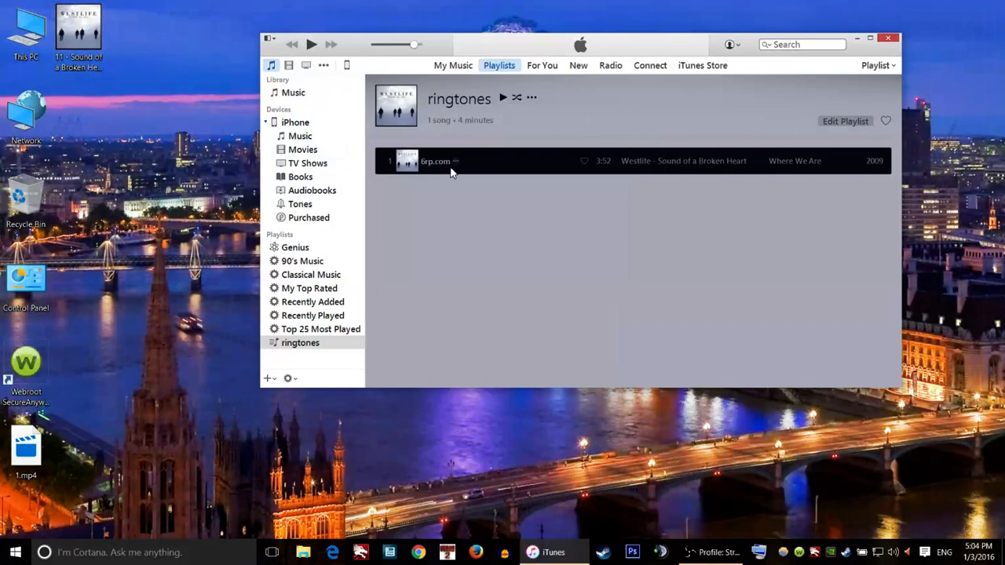
mouse_move(442, 165)
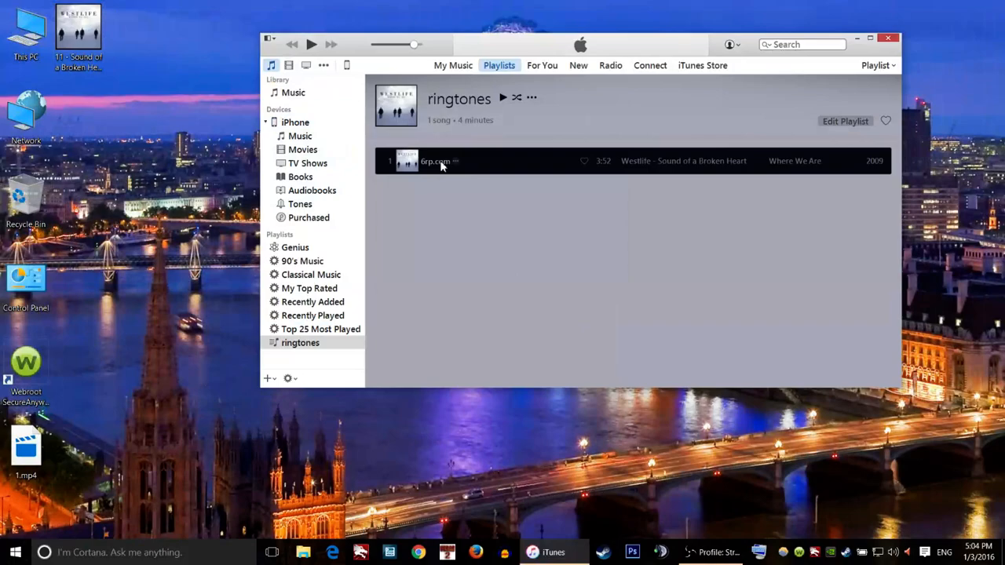
Step: Create an AAC version of the trimmed 6rp.com song
right_click(436, 161)
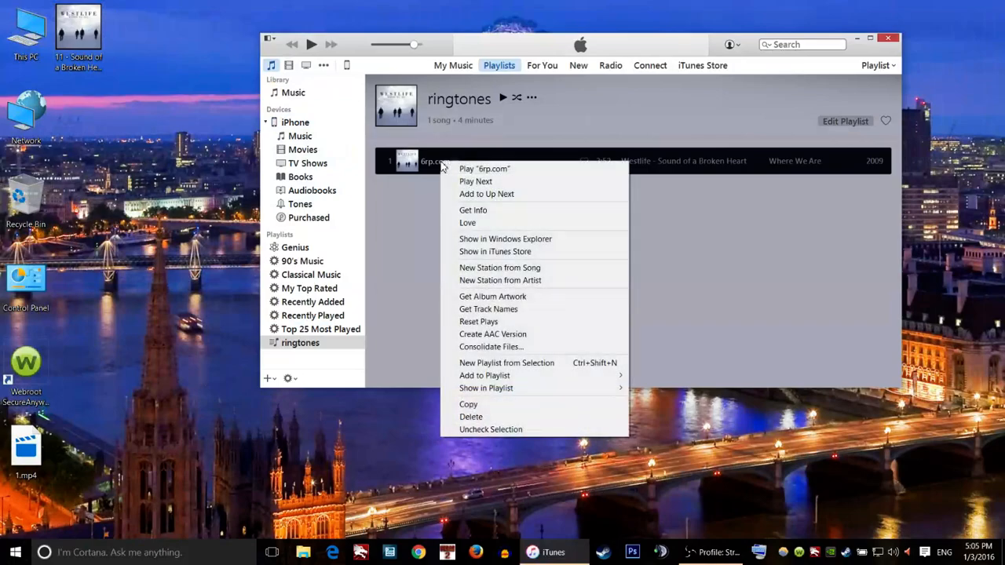
mouse_move(549, 363)
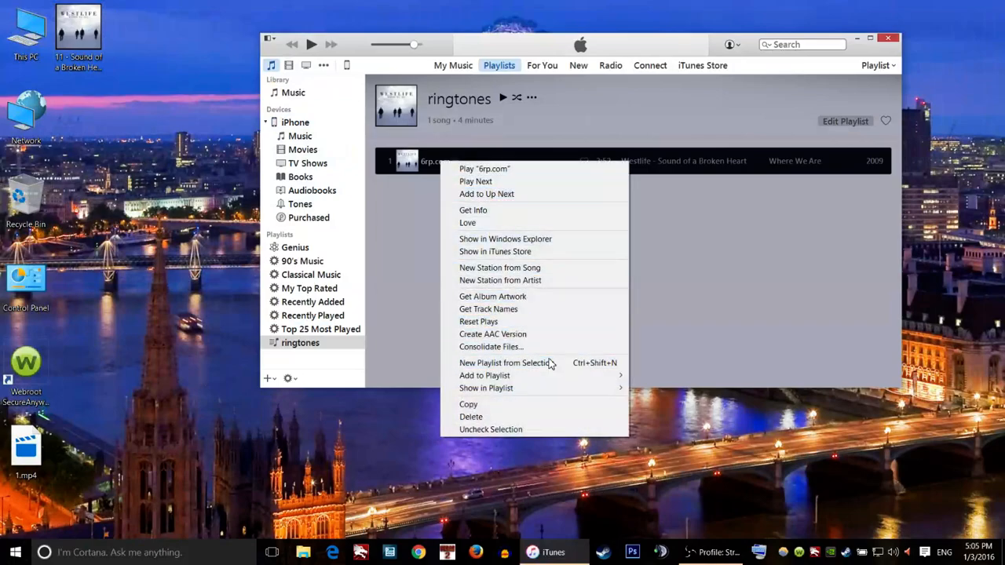
mouse_move(492, 334)
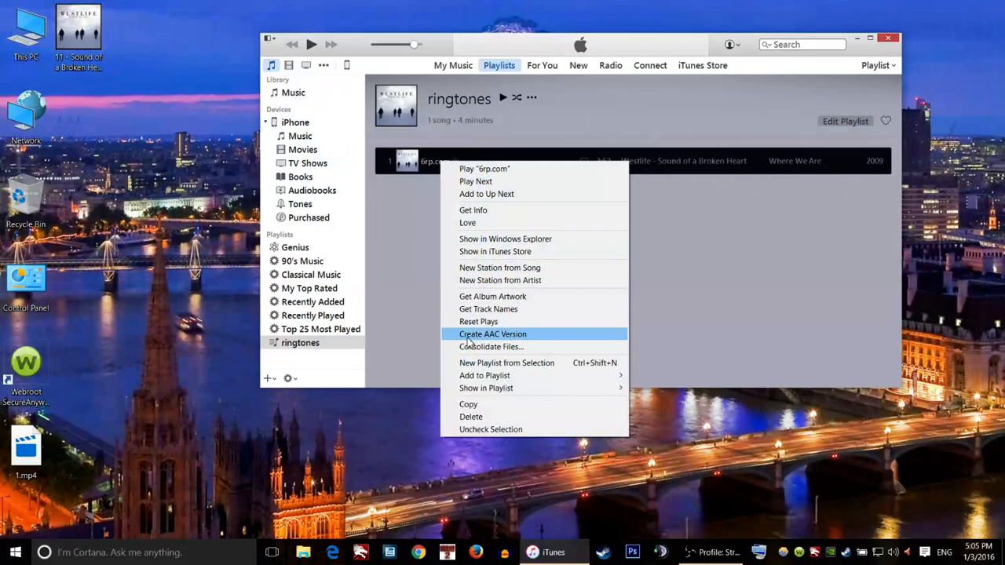
mouse_move(485, 338)
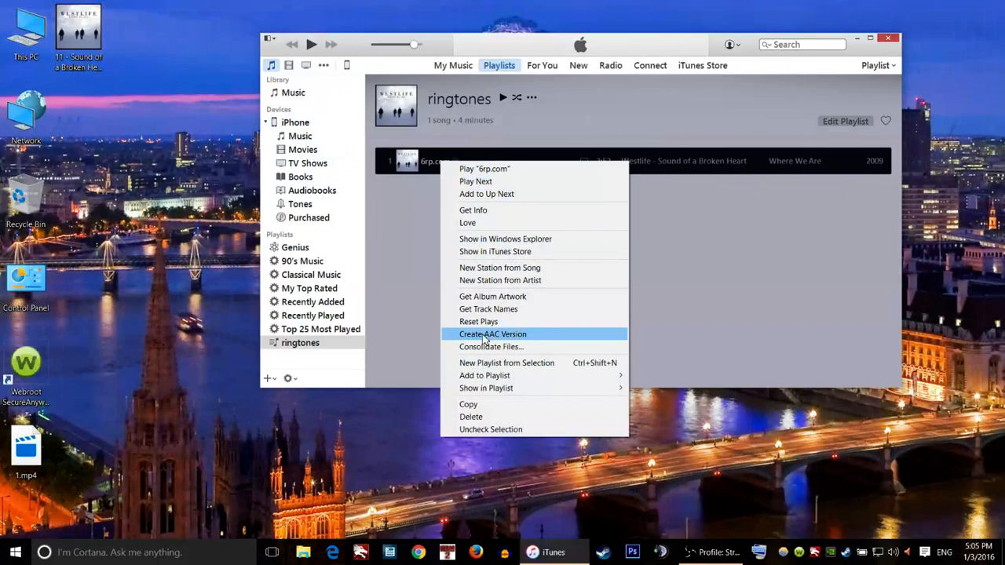
mouse_move(505, 343)
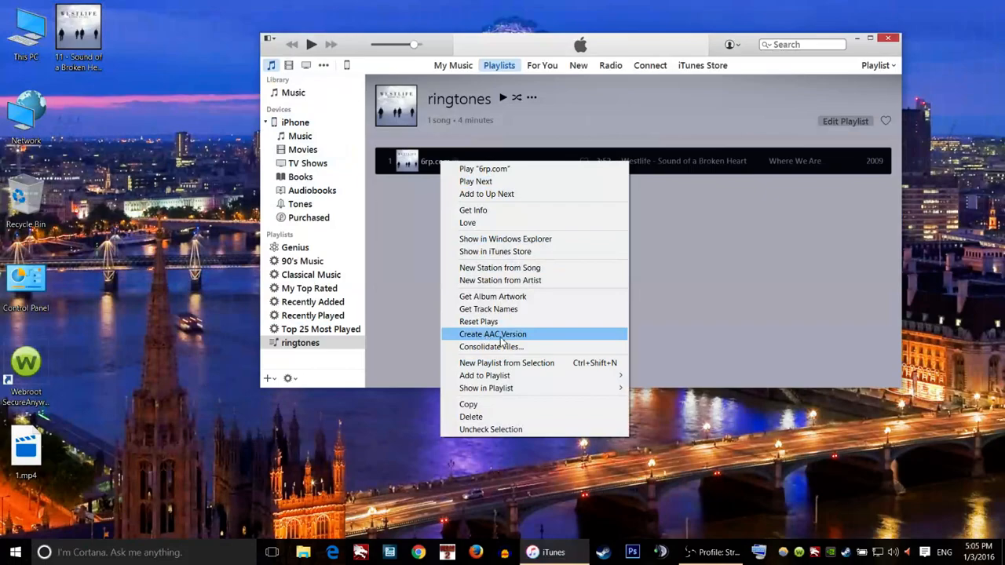
mouse_move(544, 340)
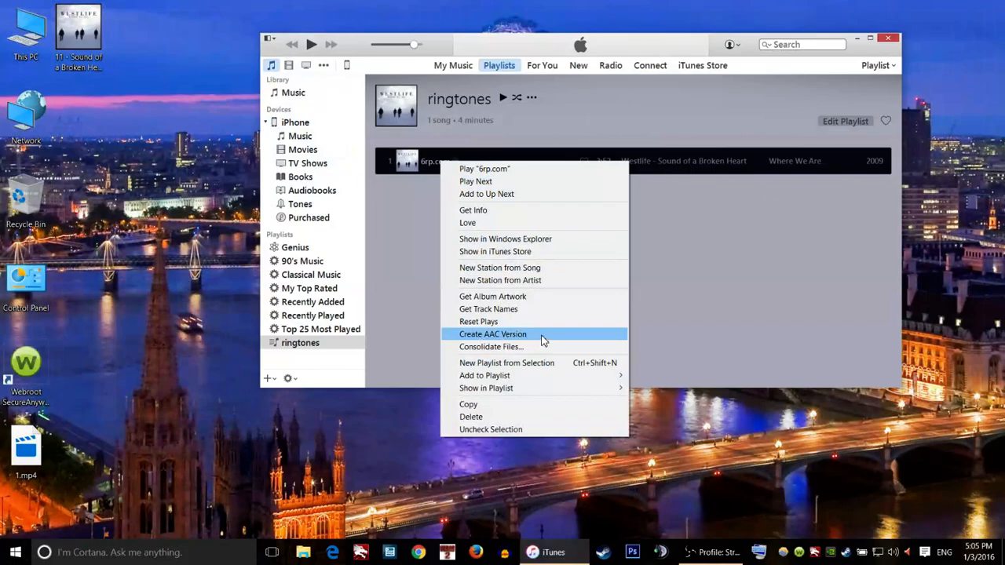
left_click(493, 334)
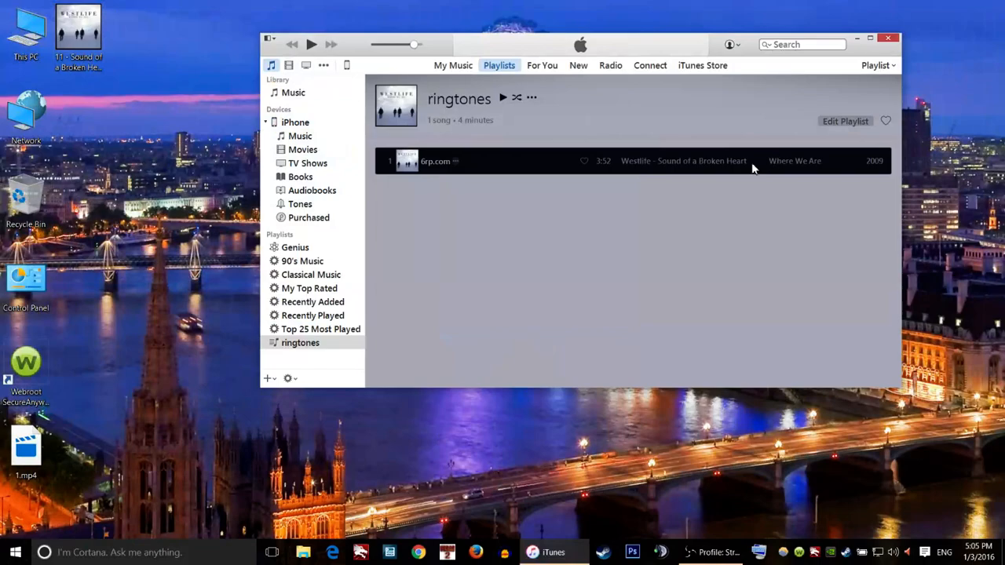
mouse_move(771, 109)
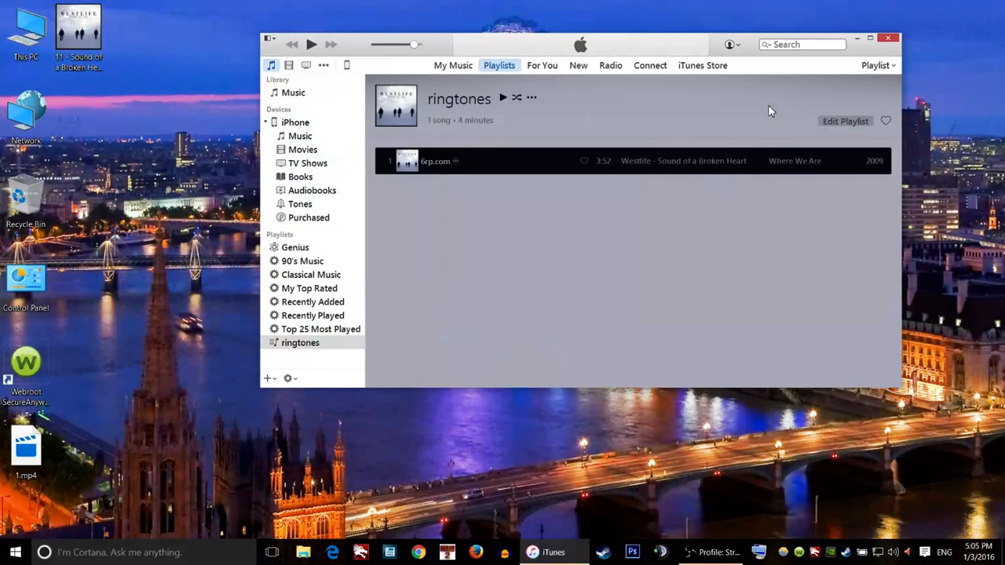
mouse_move(524, 213)
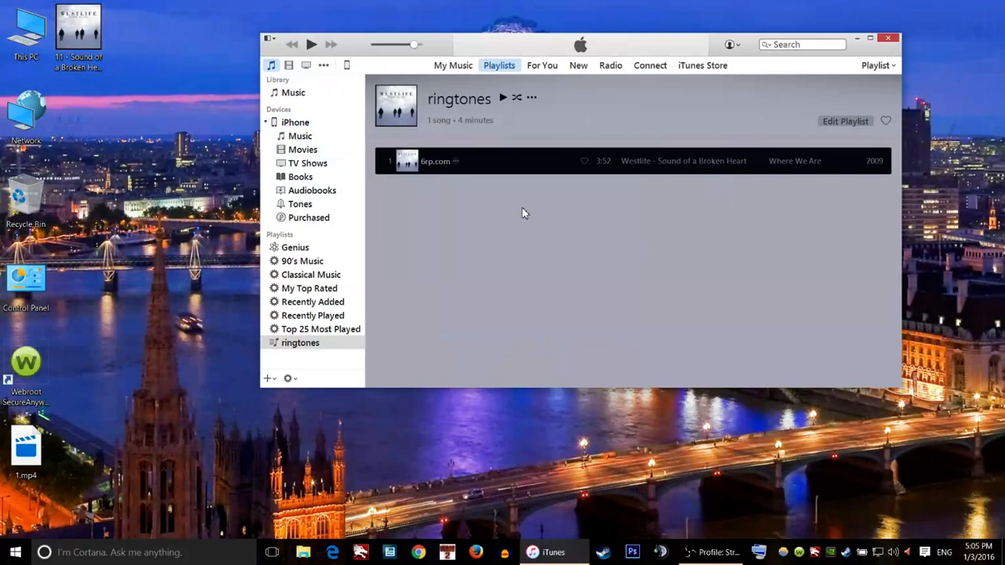
mouse_move(511, 246)
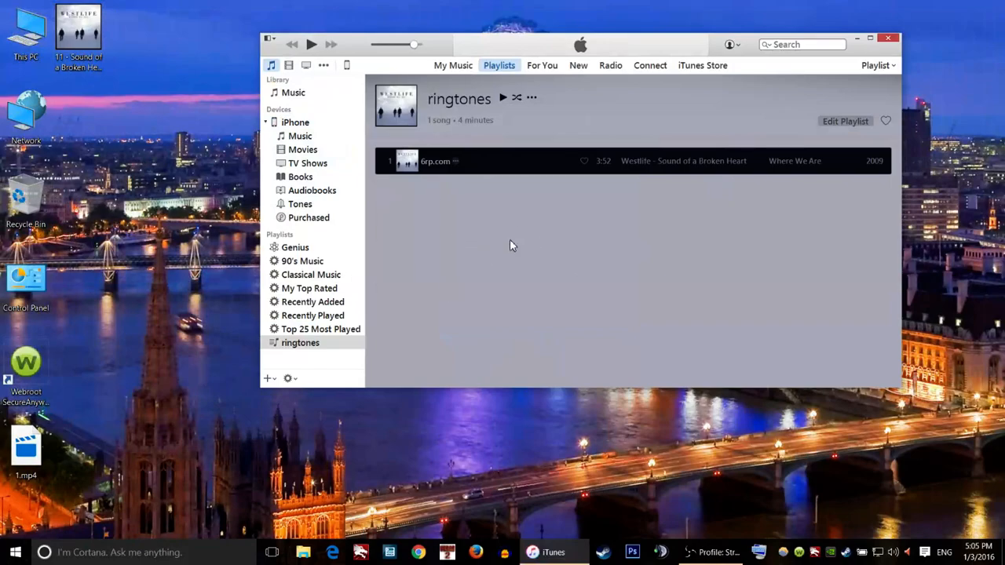
mouse_move(177, 247)
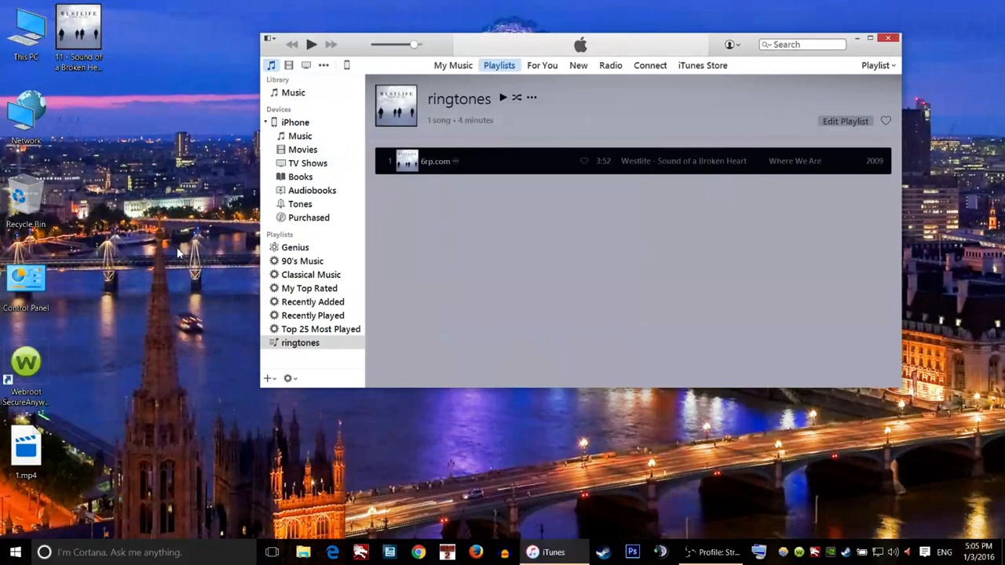
mouse_move(142, 184)
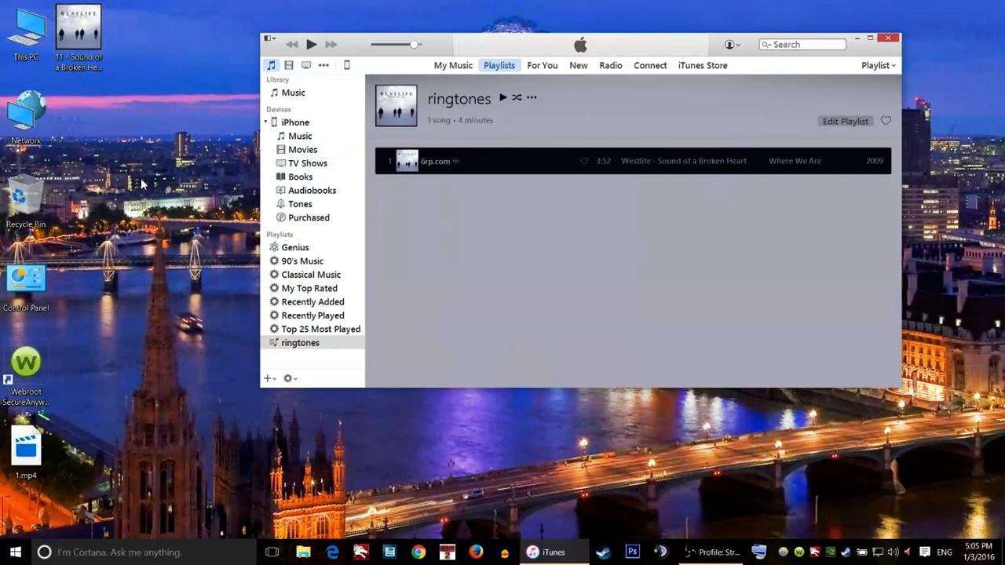
mouse_move(220, 70)
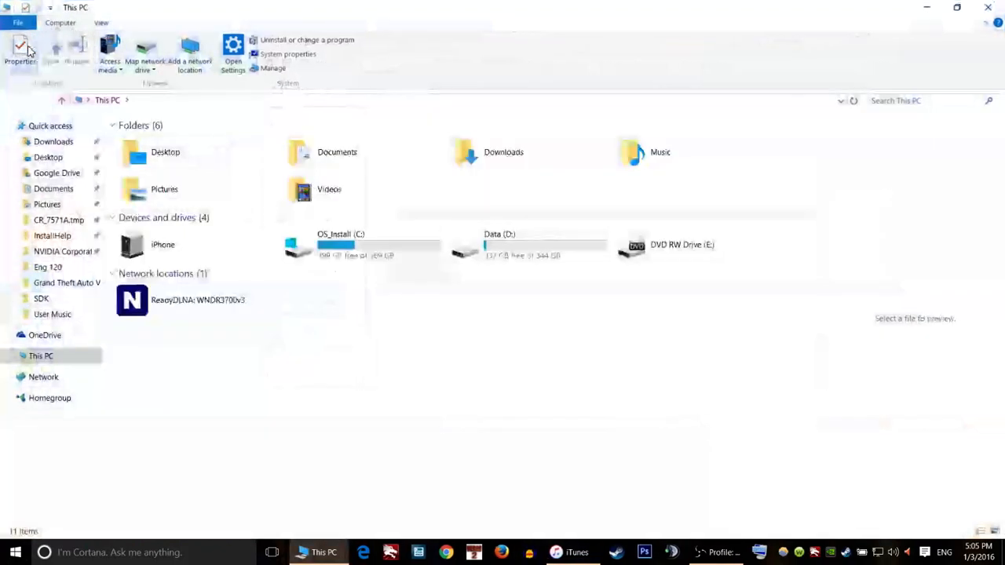
Step: Navigate from Music into the iTunes Media folder
left_click(337, 151)
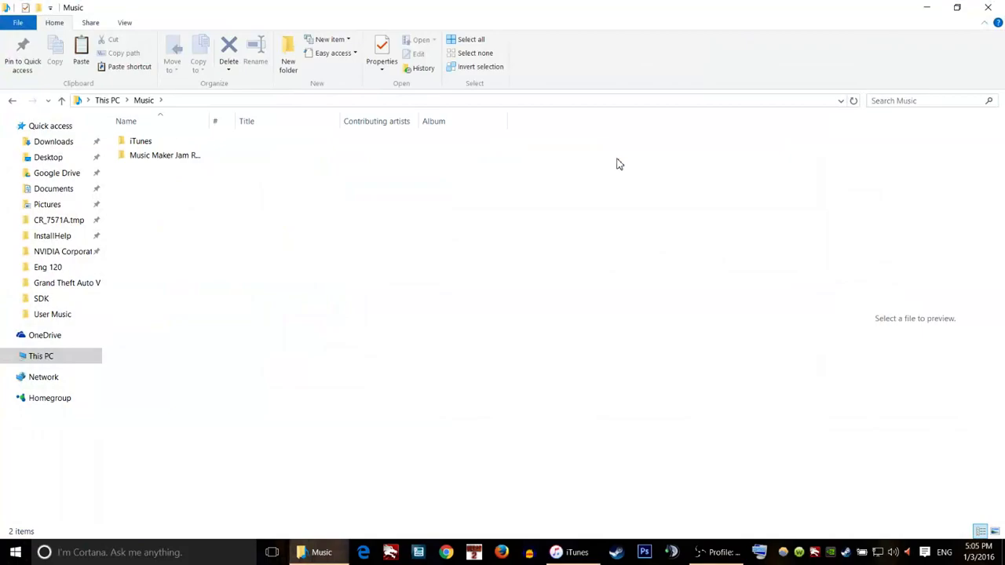
double_click(140, 141)
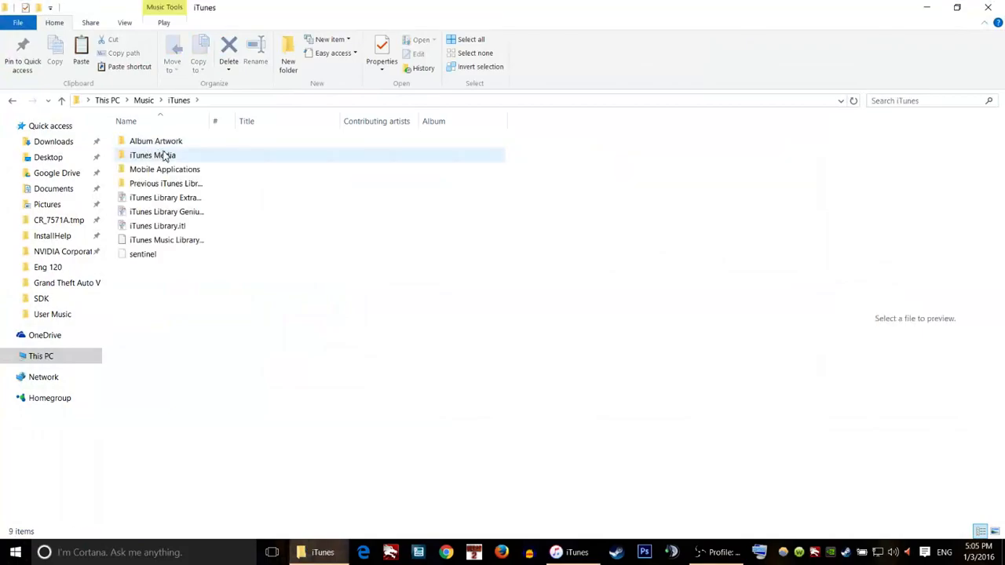
left_click(153, 155)
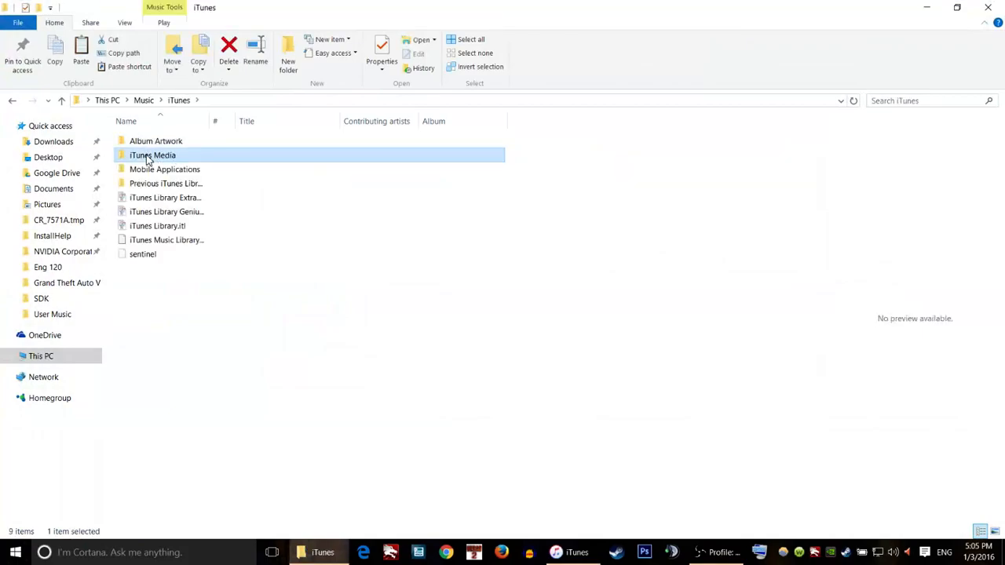
double_click(152, 154)
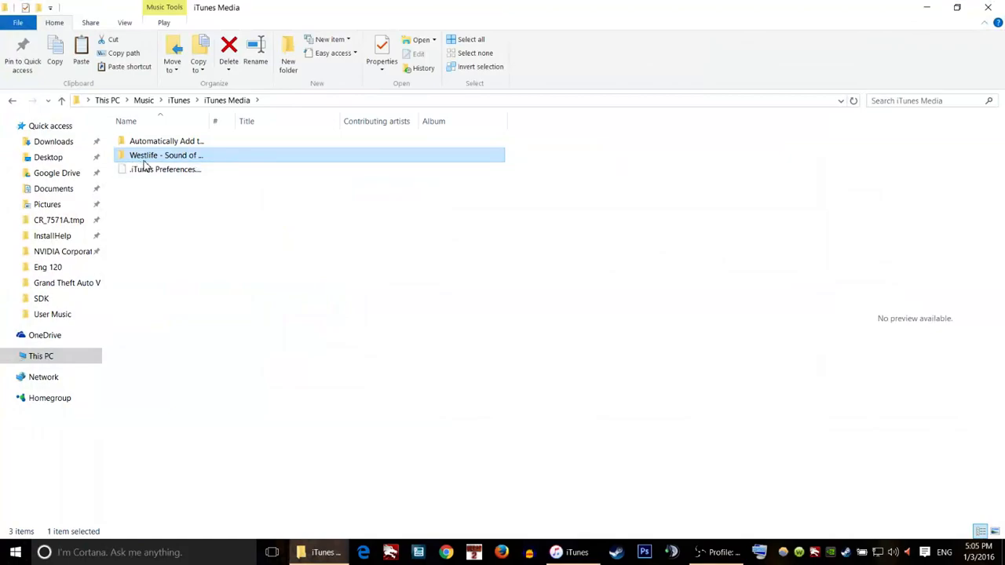
Step: Open Westlife - Sound of a Broken Heart > Where We Are and select 6rp.com.m4a
double_click(166, 155)
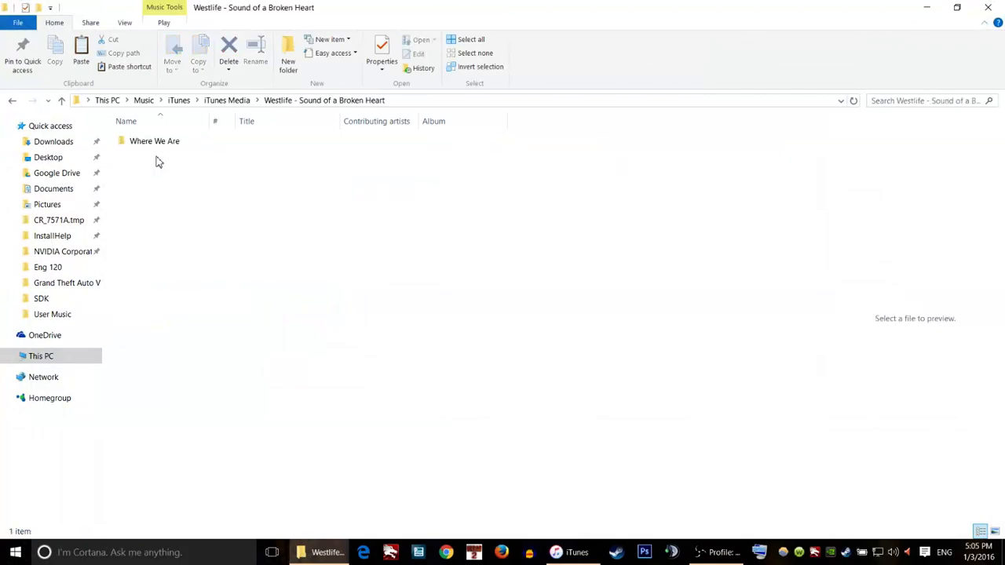
left_click(155, 141)
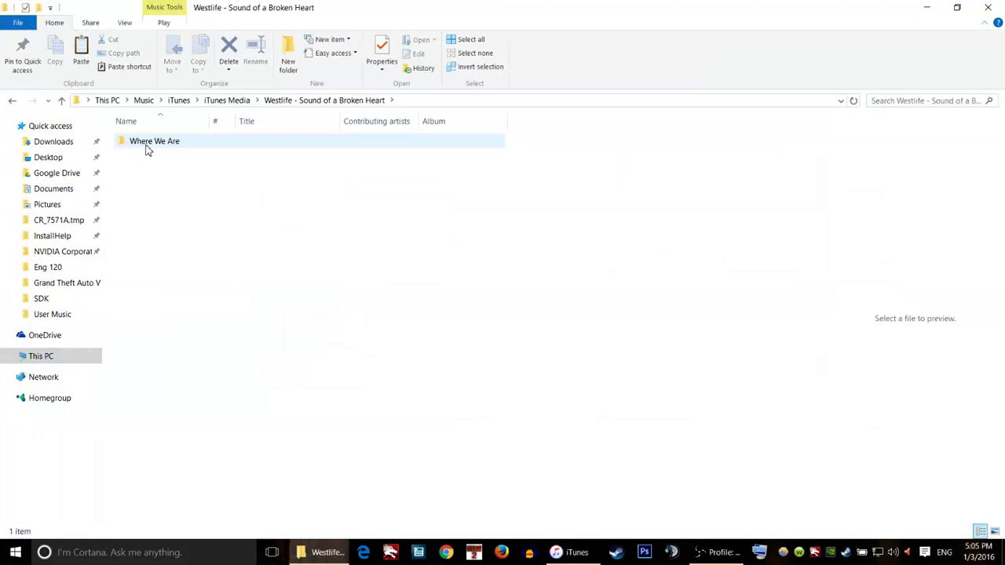
double_click(154, 140)
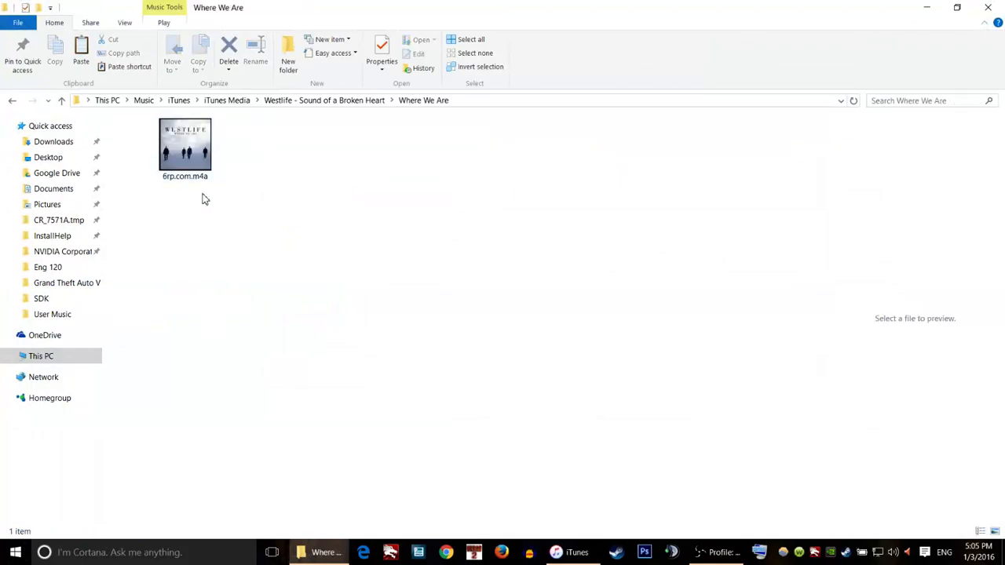
left_click(185, 149)
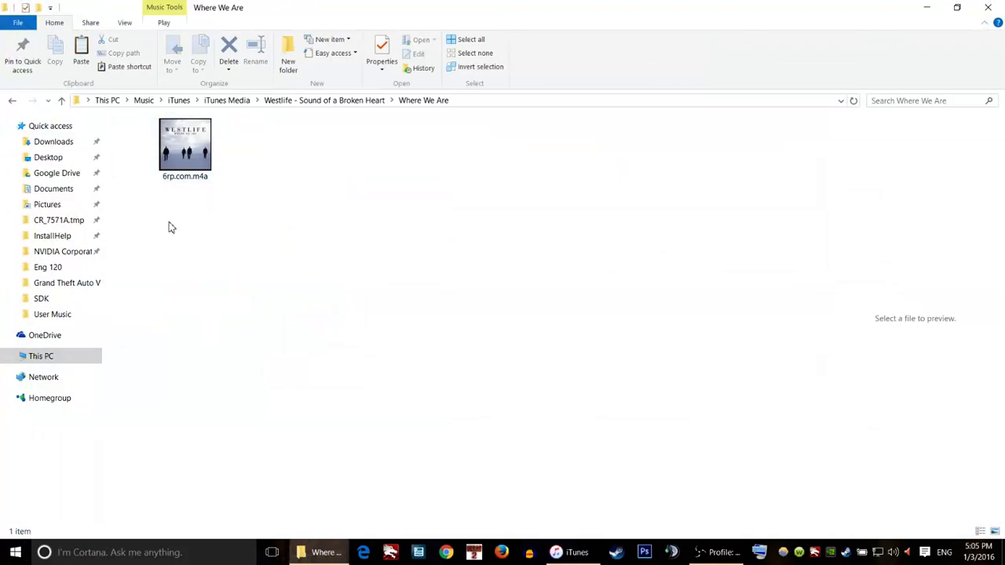
mouse_move(194, 228)
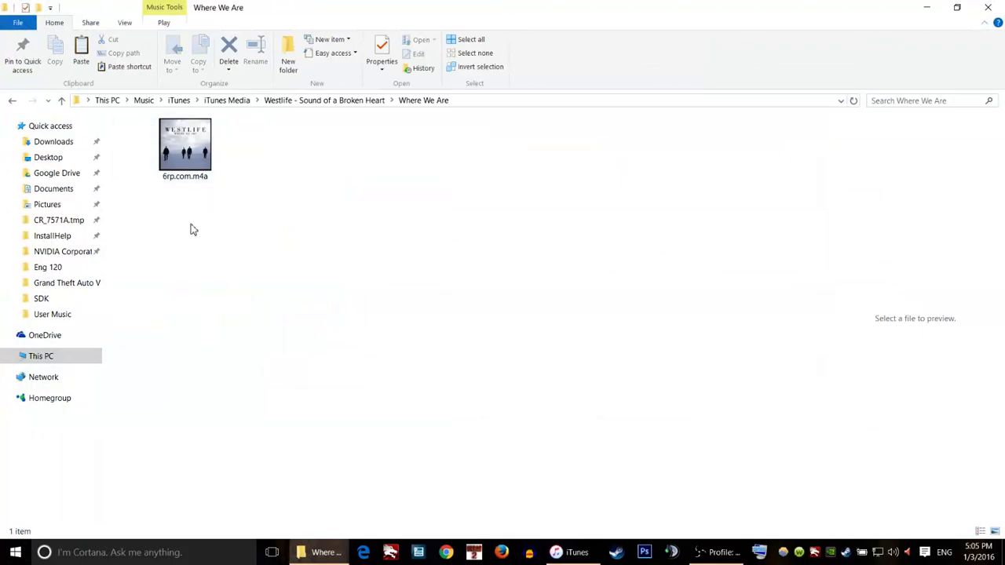
left_click(185, 149)
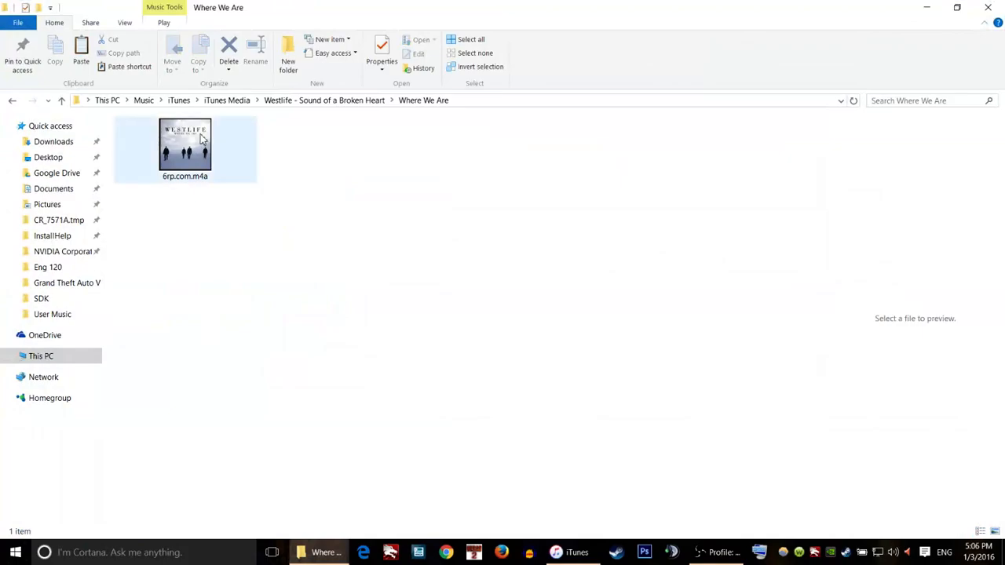
mouse_move(196, 149)
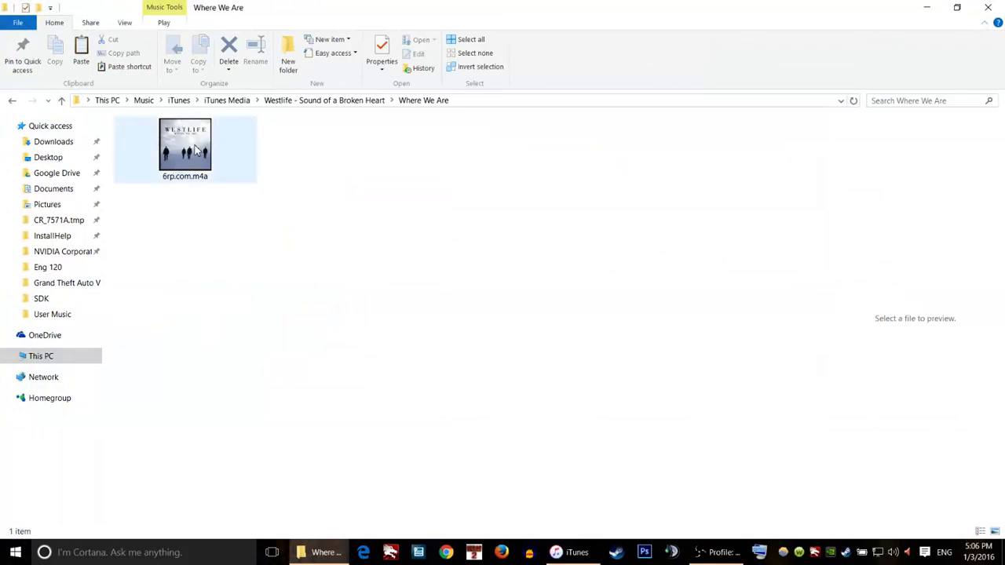
mouse_move(189, 145)
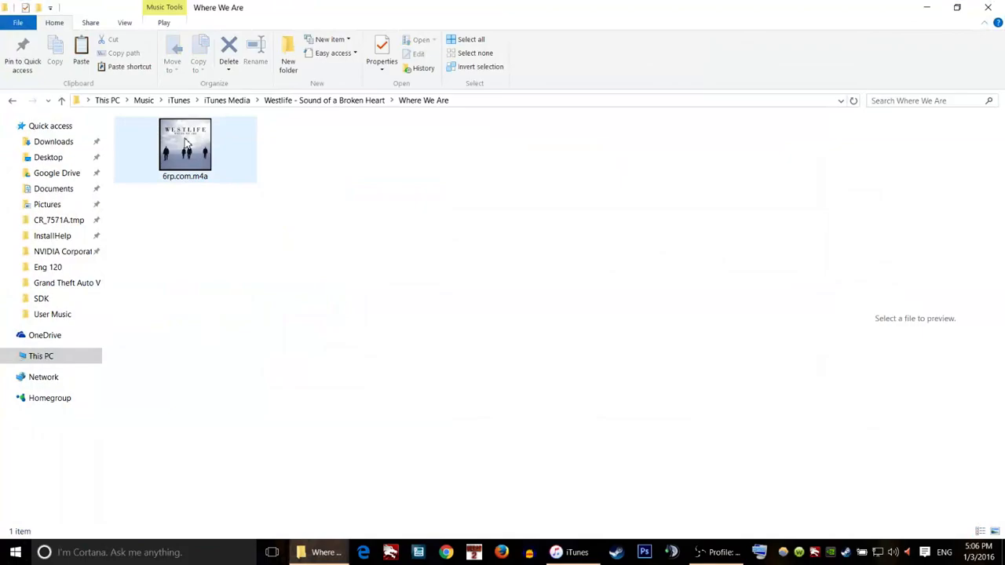
Step: Rename the clip's extension from .m4a to .m4r and accept the warning
right_click(186, 147)
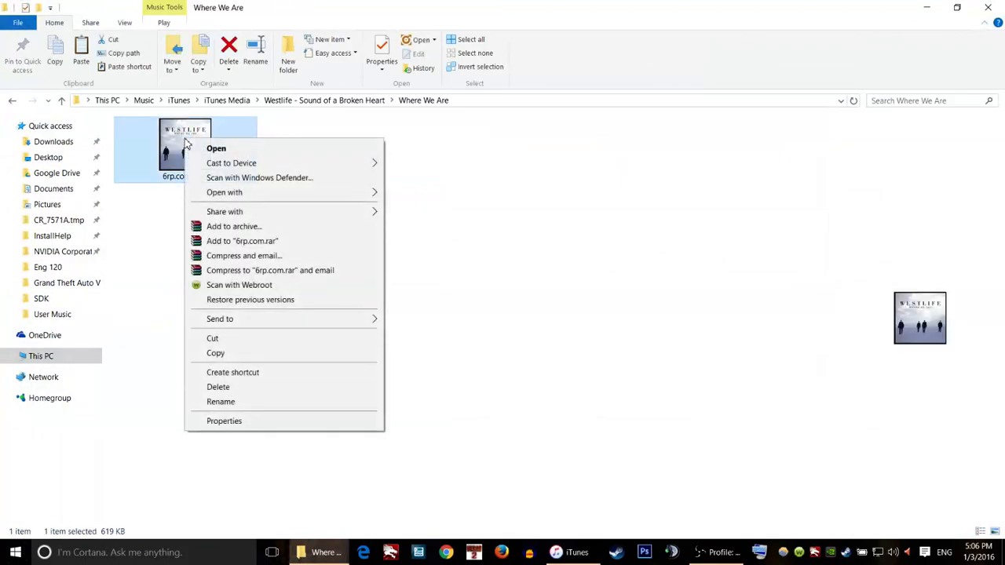
left_click(221, 401)
type("mytone.m4a")
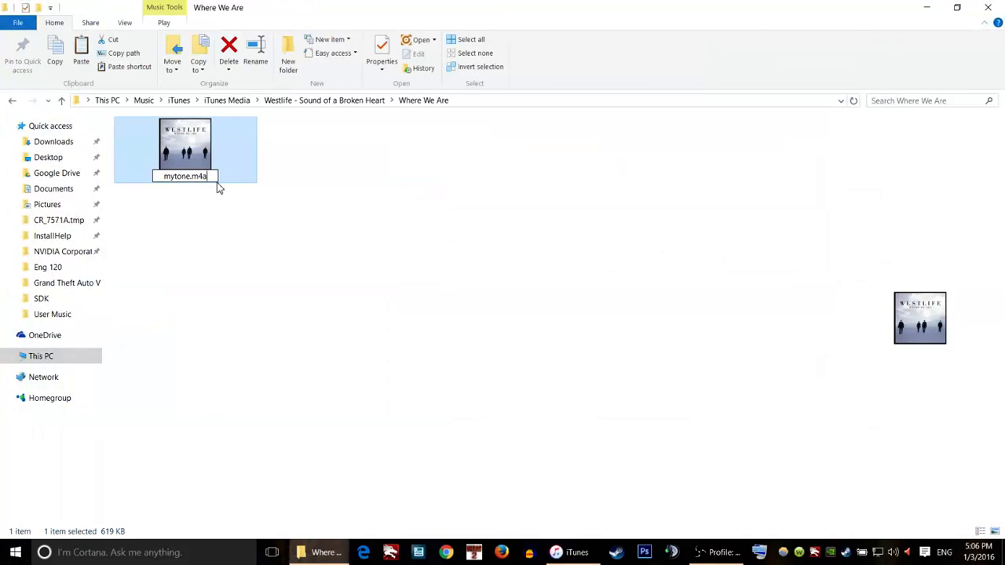
key("Backspace")
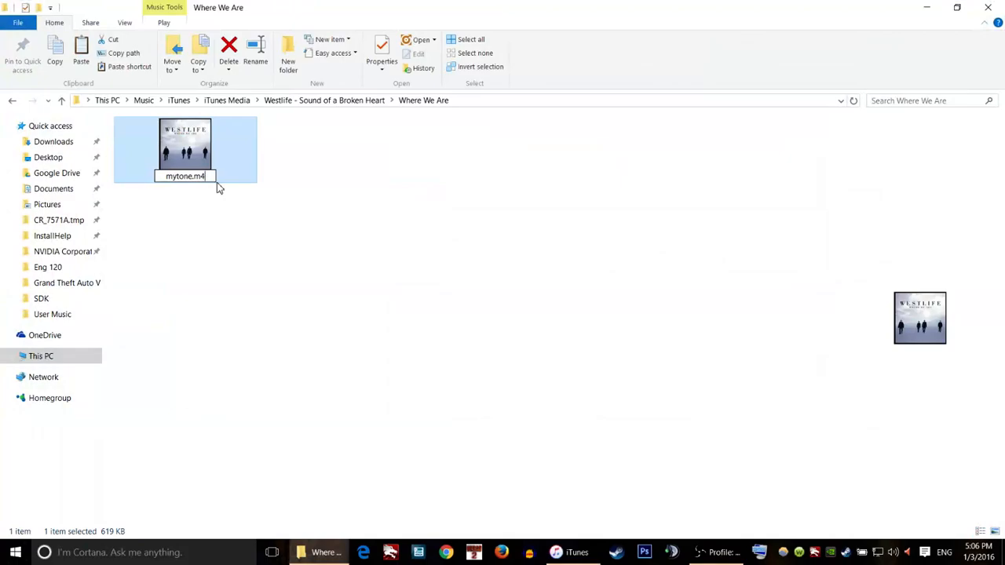
type("r")
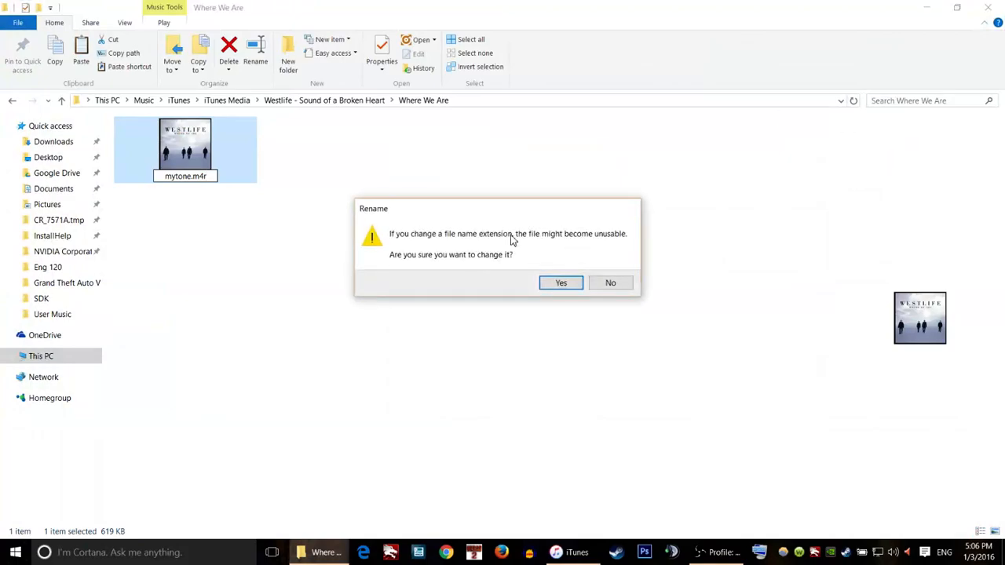
mouse_move(385, 266)
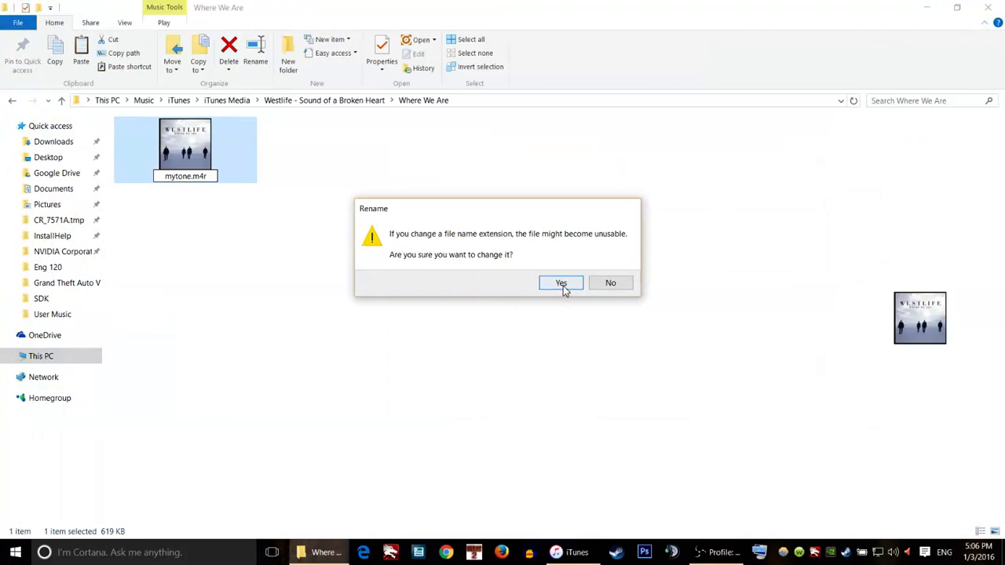
left_click(560, 283)
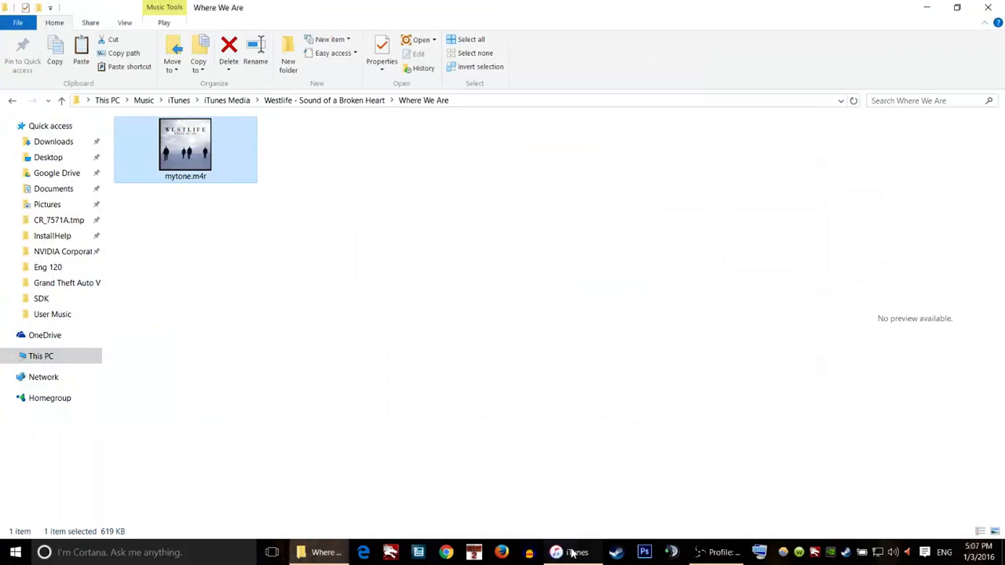
Step: Bring iTunes forward and switch to the Tones library showing the 6rp.com tones
left_click(574, 553)
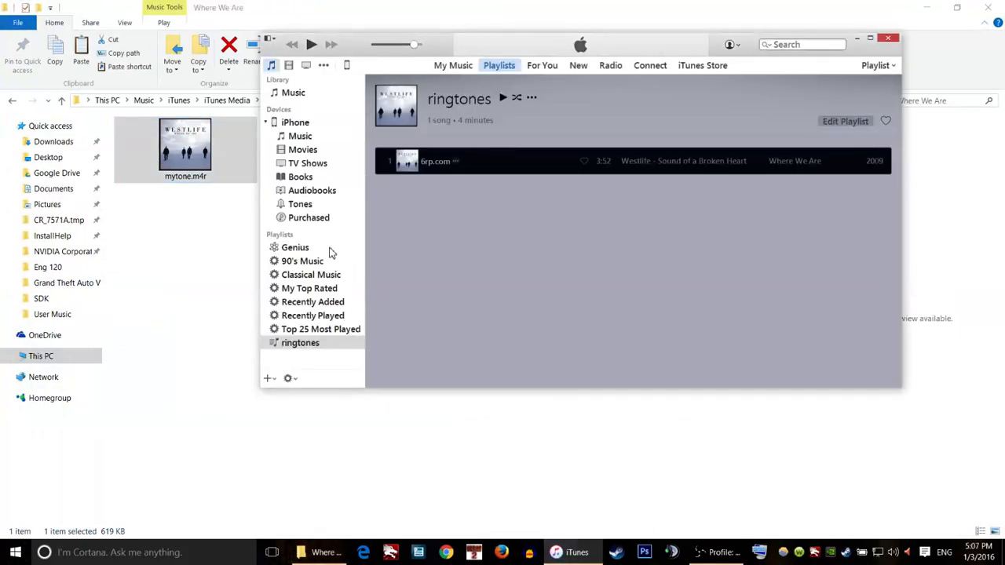
mouse_move(329, 71)
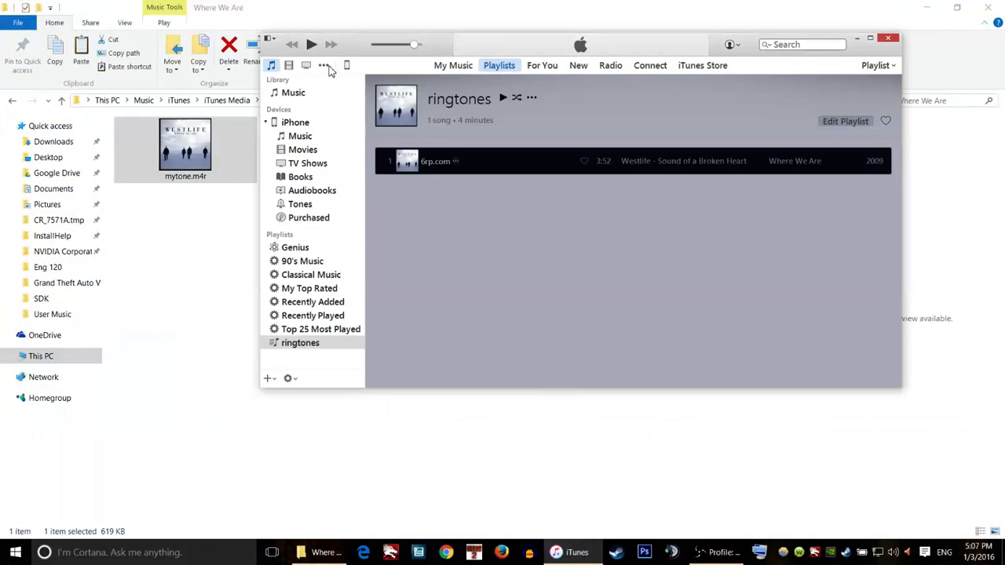
left_click(324, 66)
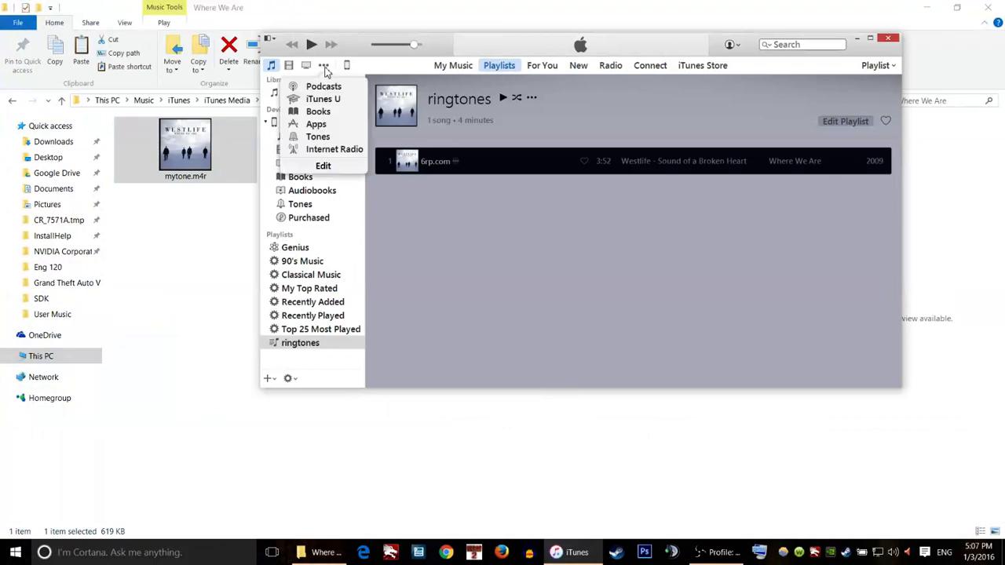
mouse_move(317, 135)
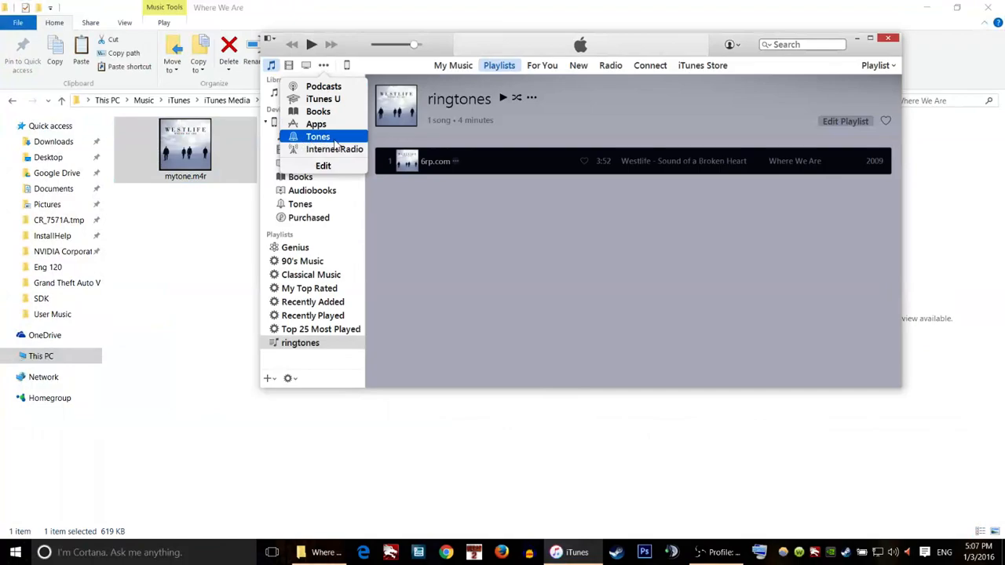
left_click(318, 135)
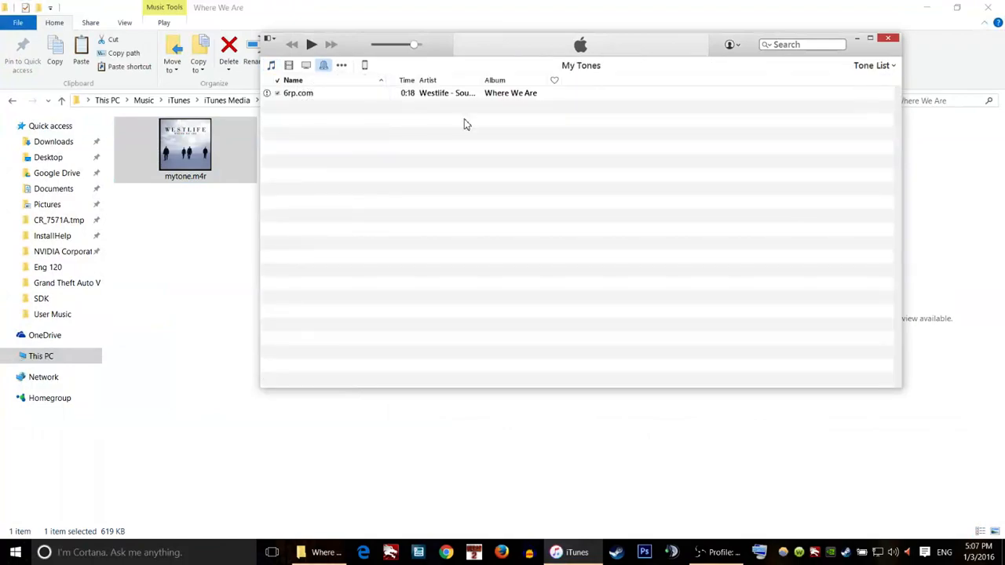
left_click(186, 149)
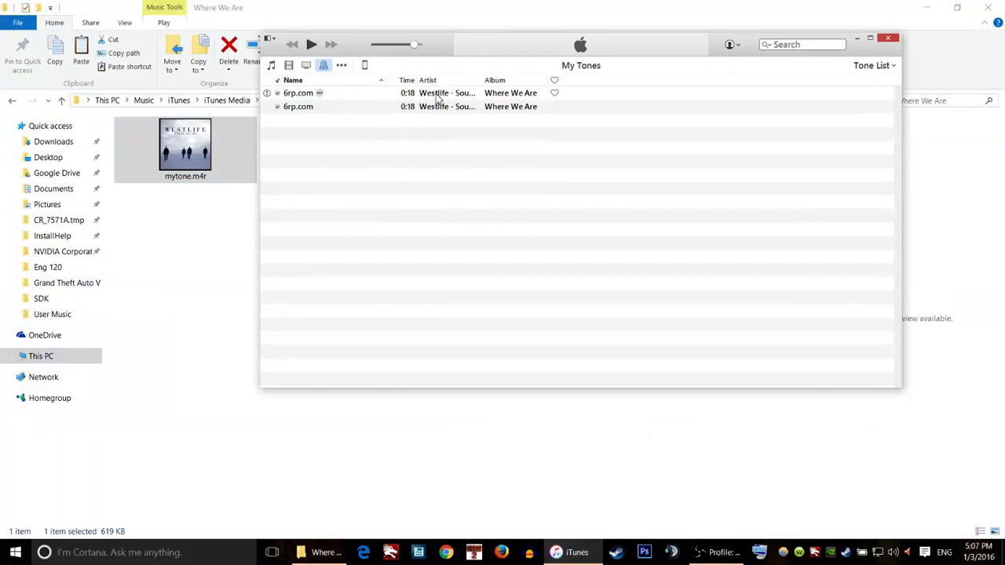
mouse_move(465, 105)
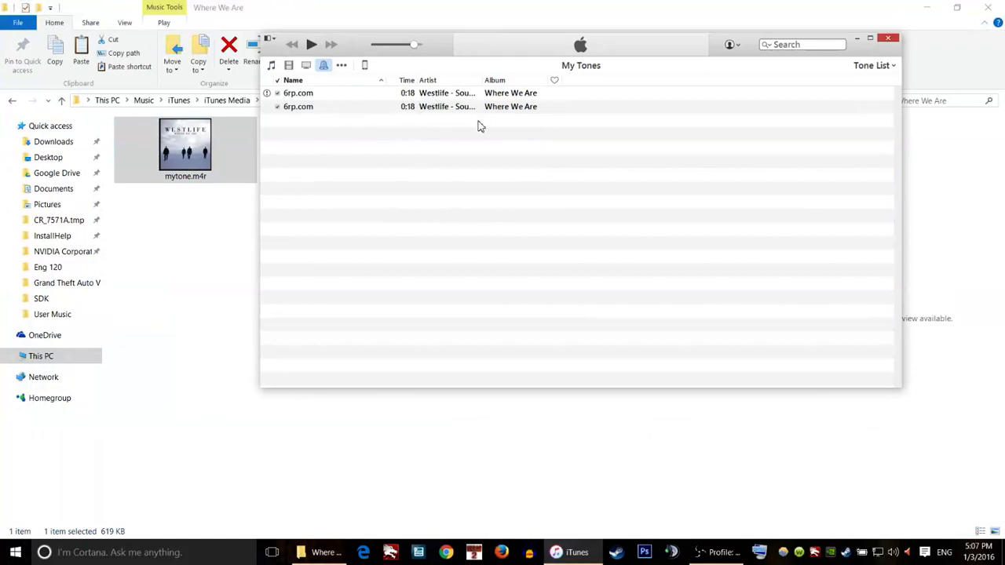
mouse_move(483, 131)
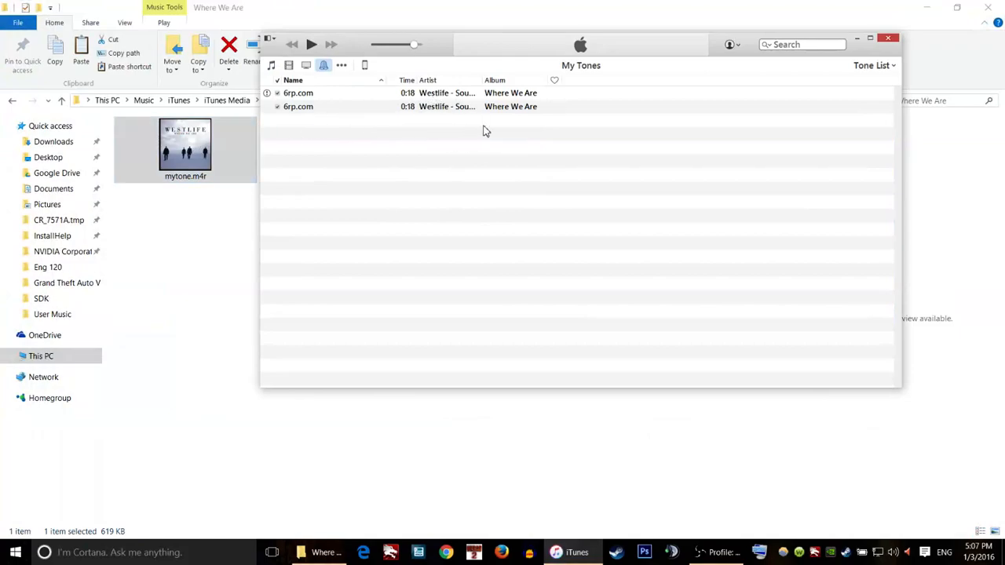
mouse_move(509, 108)
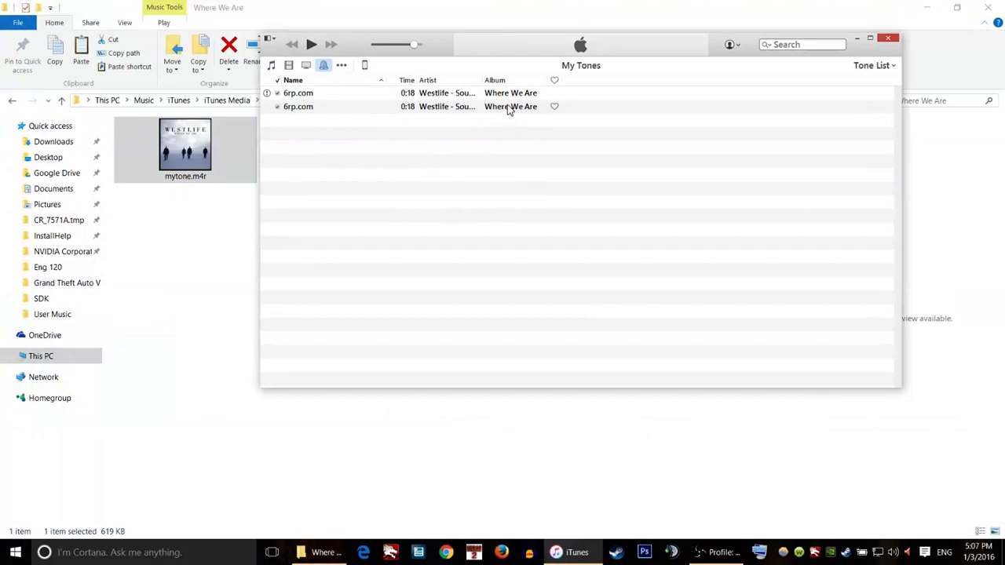